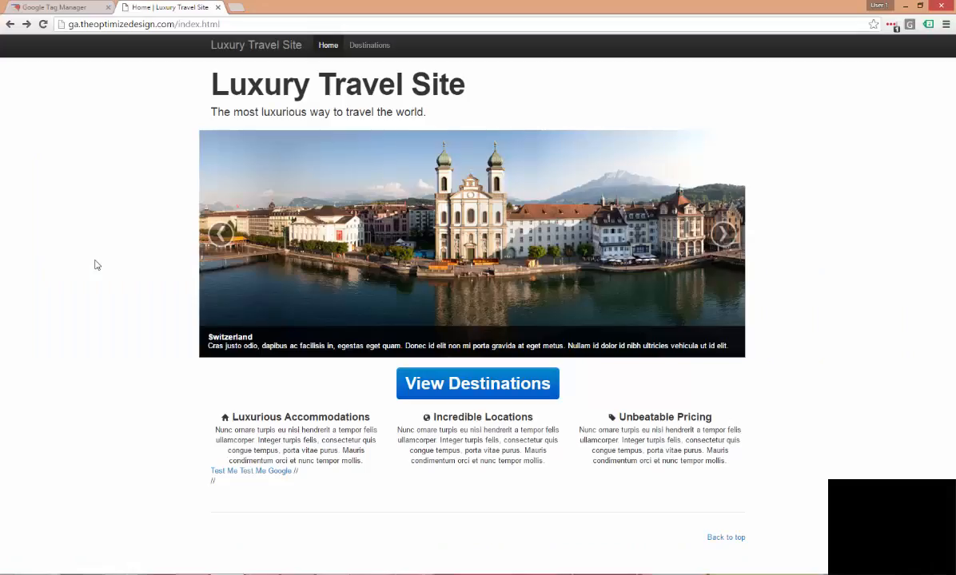
{"action": "mouse_move", "coordinate": [110, 214]}
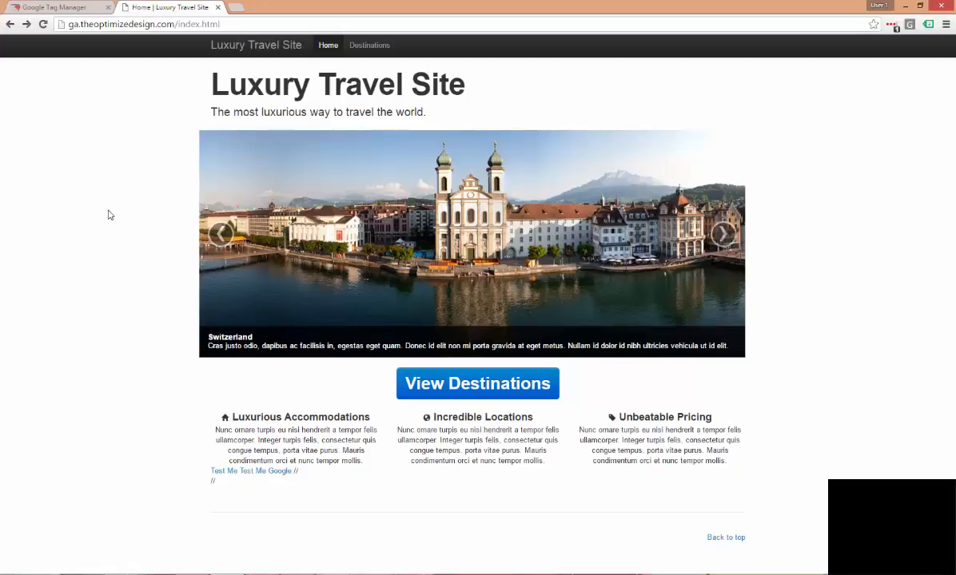
{"action": "mouse_move", "coordinate": [139, 130]}
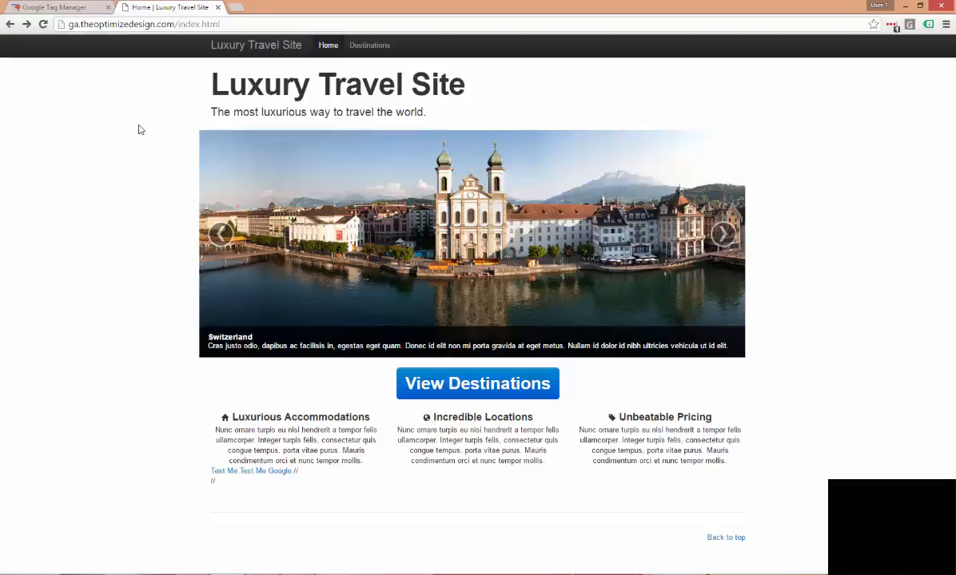
{"action": "mouse_move", "coordinate": [313, 83]}
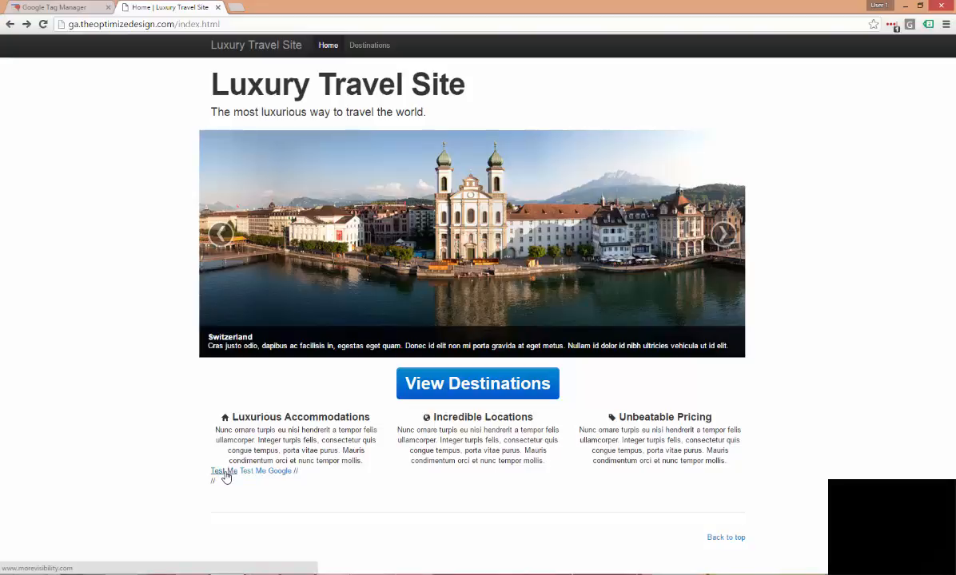
Follow the travel site's Test Me link to load the MoreVisibility homepage, then return to Tag Manager
{"action": "left_click", "coordinate": [224, 470]}
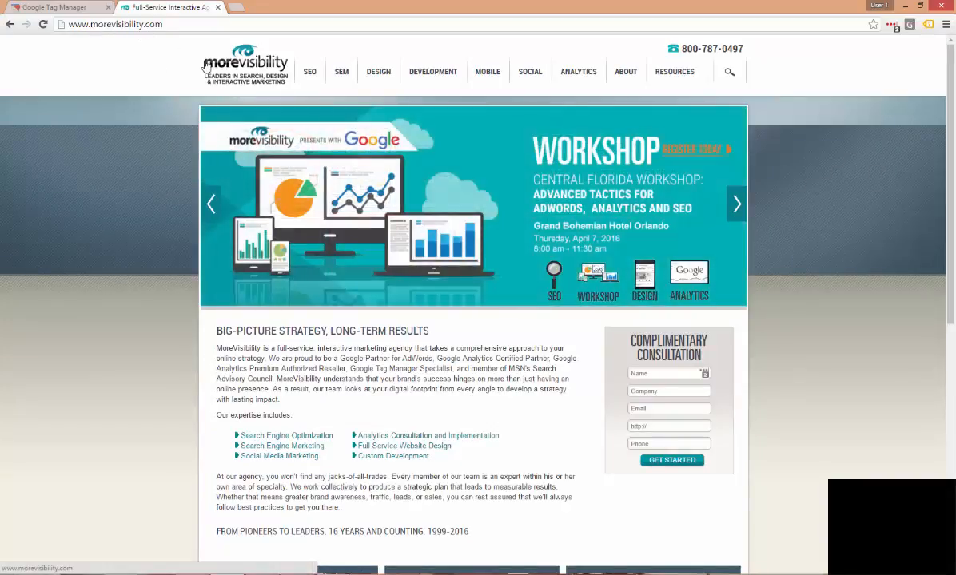
{"action": "mouse_move", "coordinate": [192, 97]}
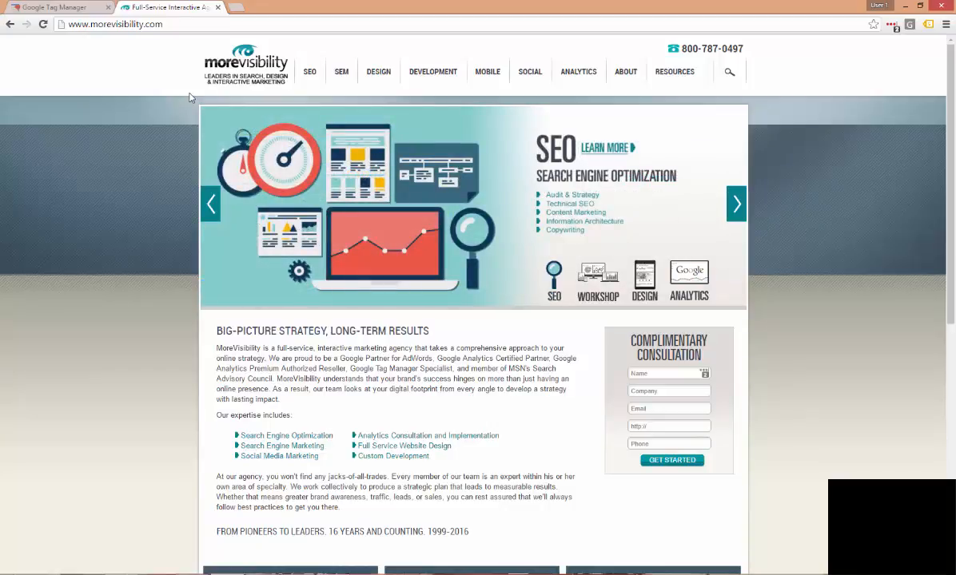
{"action": "left_click", "coordinate": [66, 7]}
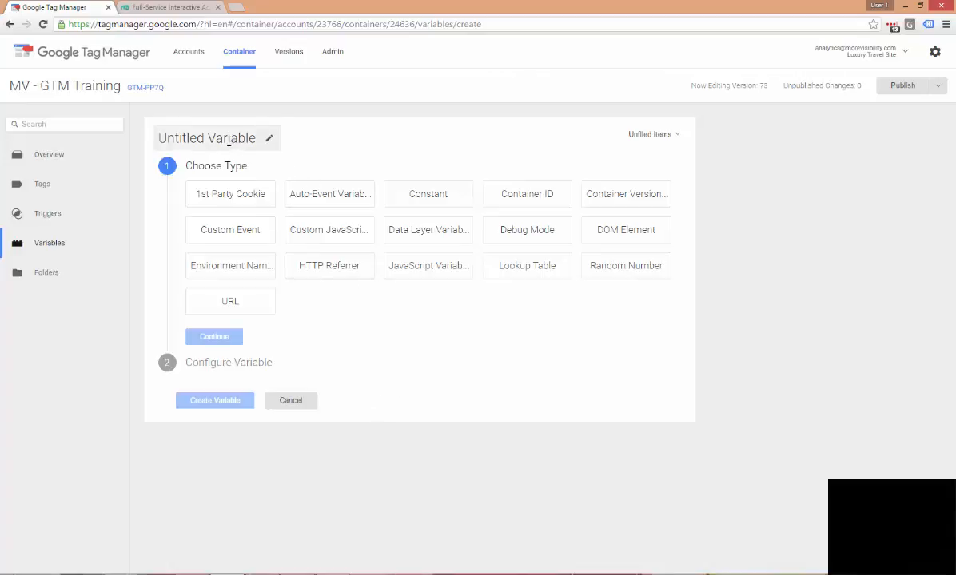
{"action": "mouse_move", "coordinate": [75, 235]}
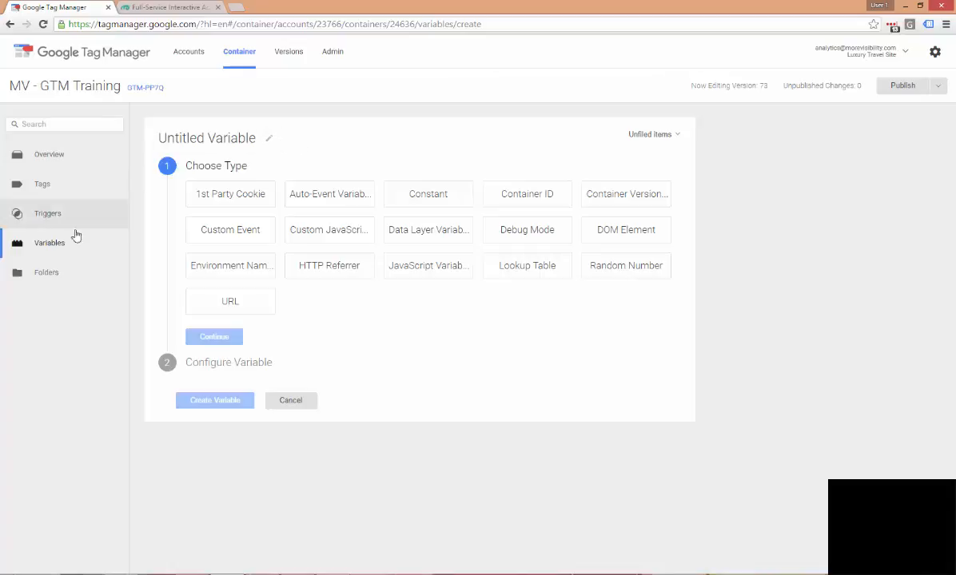
{"action": "mouse_move", "coordinate": [51, 244]}
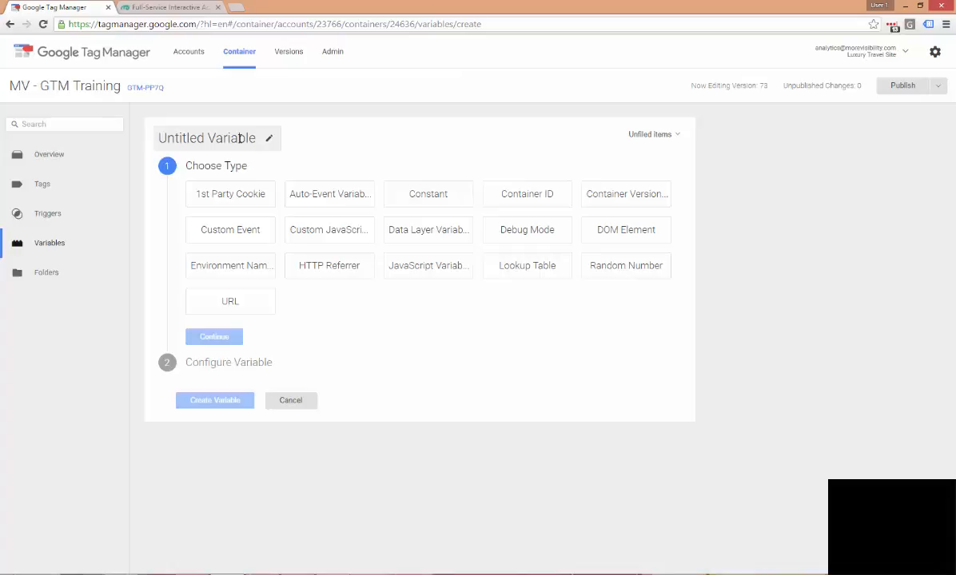
Name the new variable gaCrossDomain and make it a Constant
{"action": "left_click", "coordinate": [216, 137]}
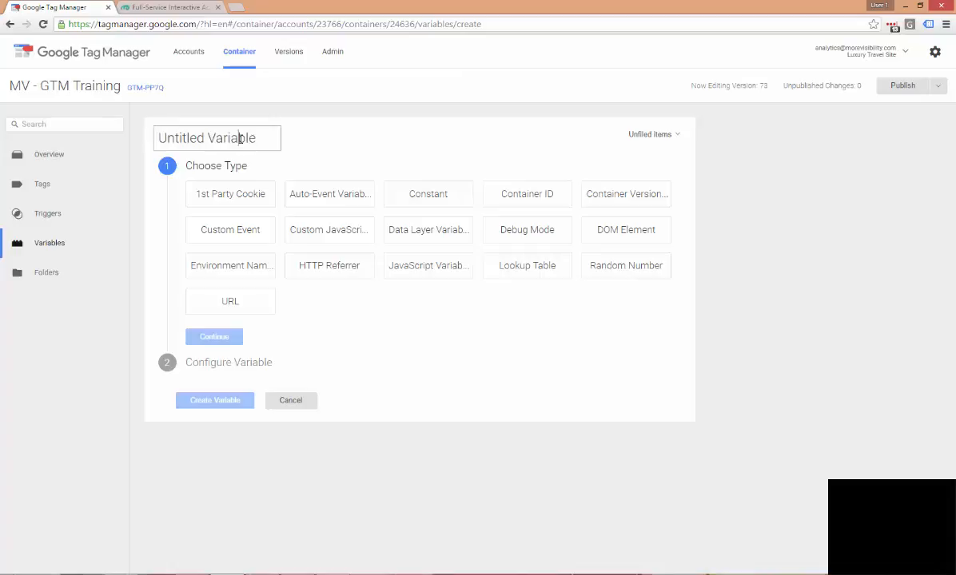
{"action": "type", "text": "ga"}
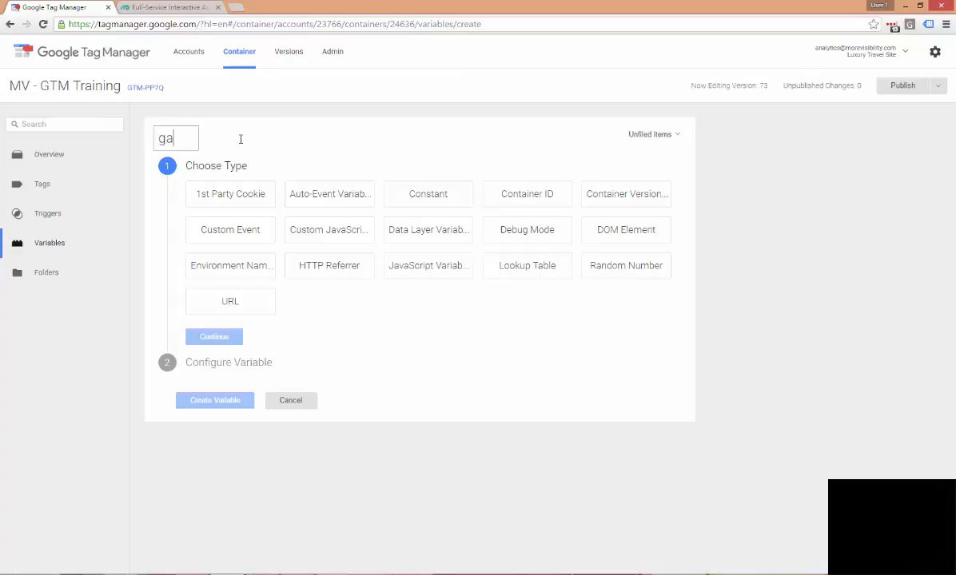
{"action": "type", "text": "CrossDomain"}
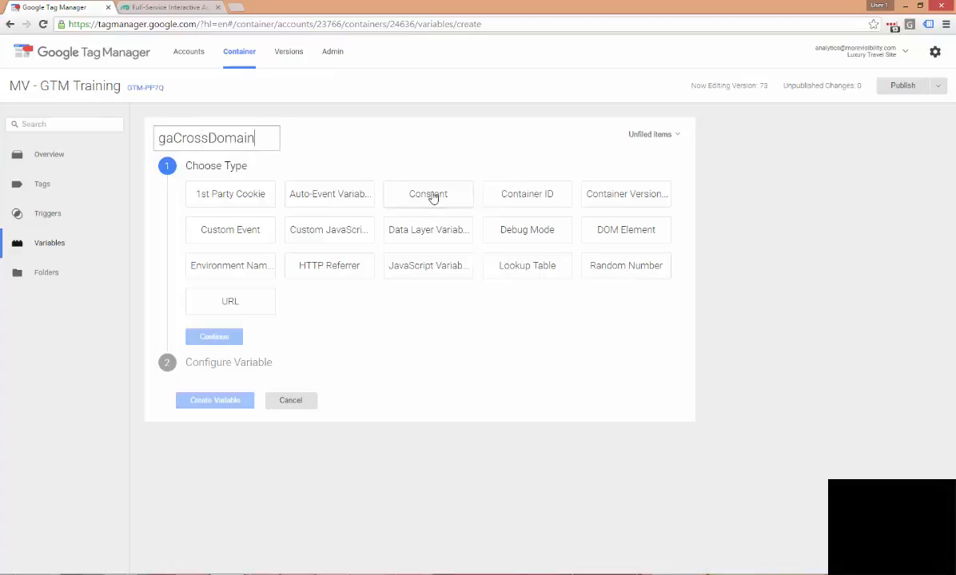
{"action": "left_click", "coordinate": [428, 193]}
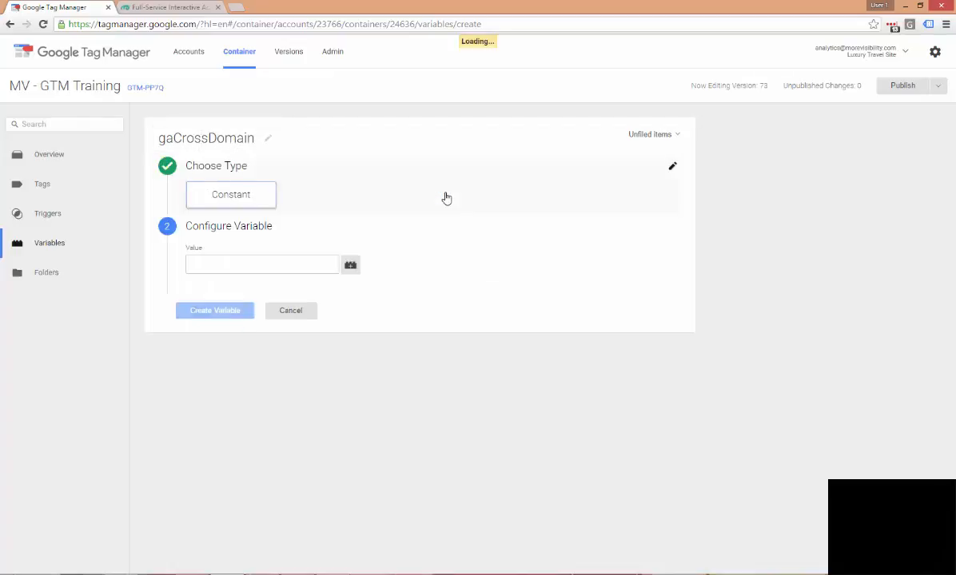
Paste morevisibility.com, ga.theoptimizedesign.com as the value and create the variable
{"action": "left_click", "coordinate": [262, 264]}
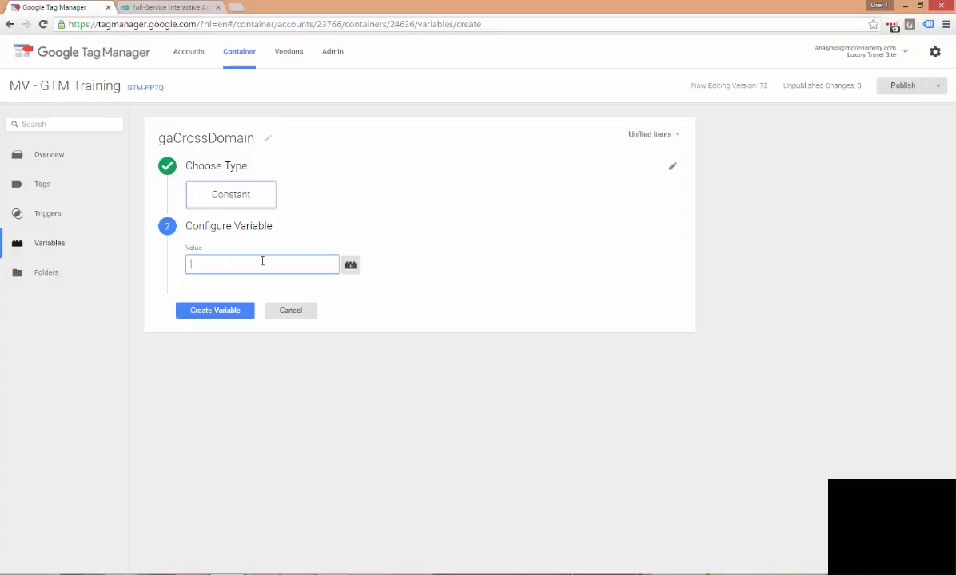
{"action": "right_click", "coordinate": [262, 264]}
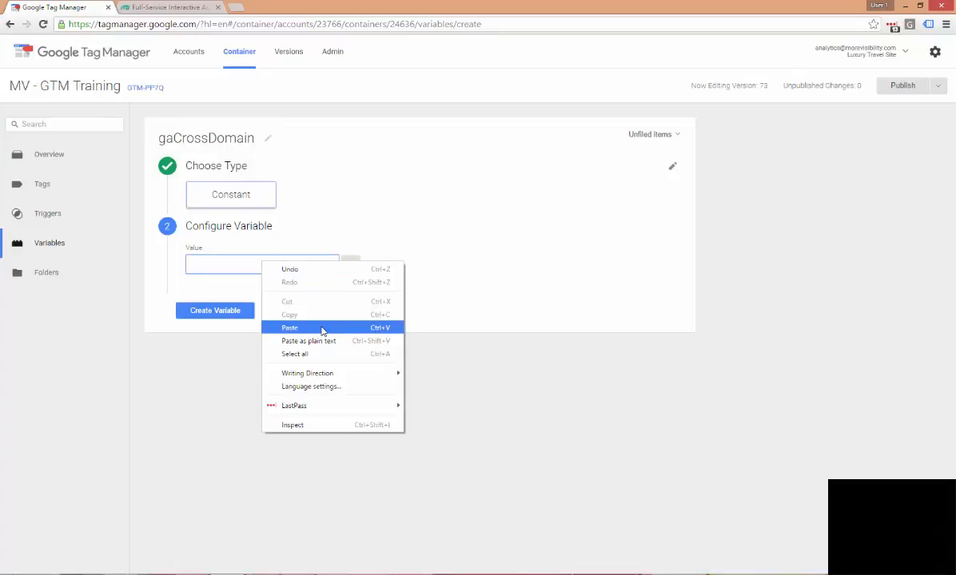
{"action": "left_click", "coordinate": [289, 327]}
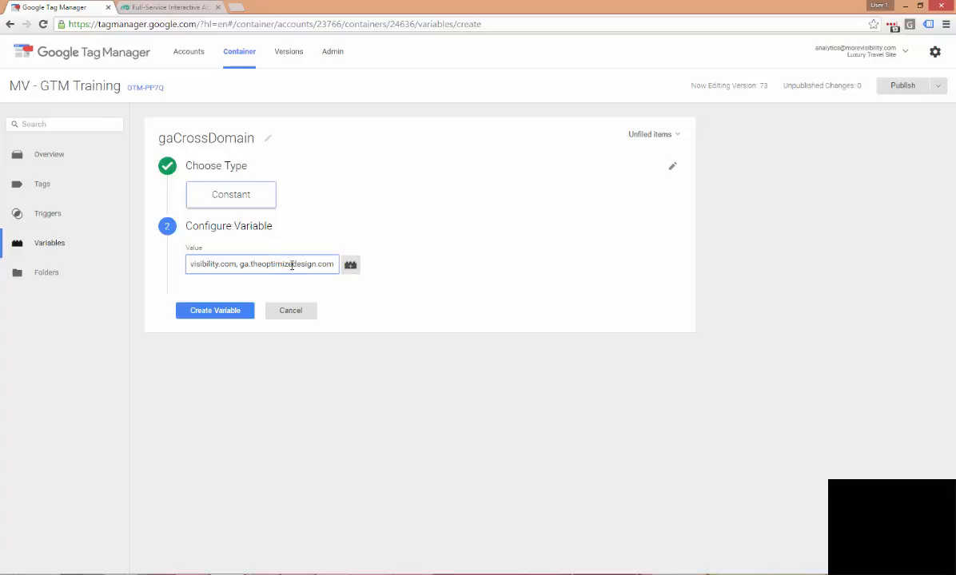
{"action": "left_click", "coordinate": [214, 310]}
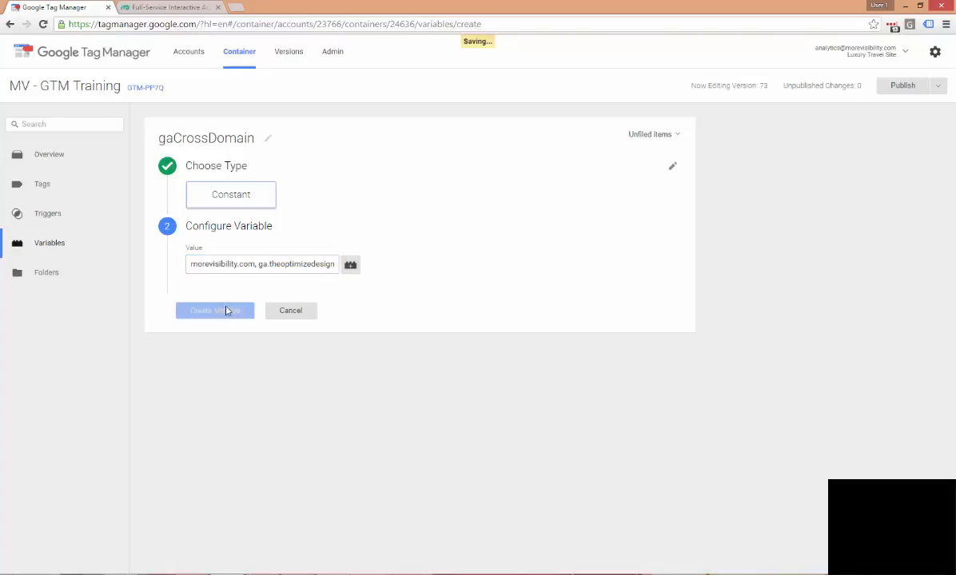
{"action": "left_click", "coordinate": [214, 310]}
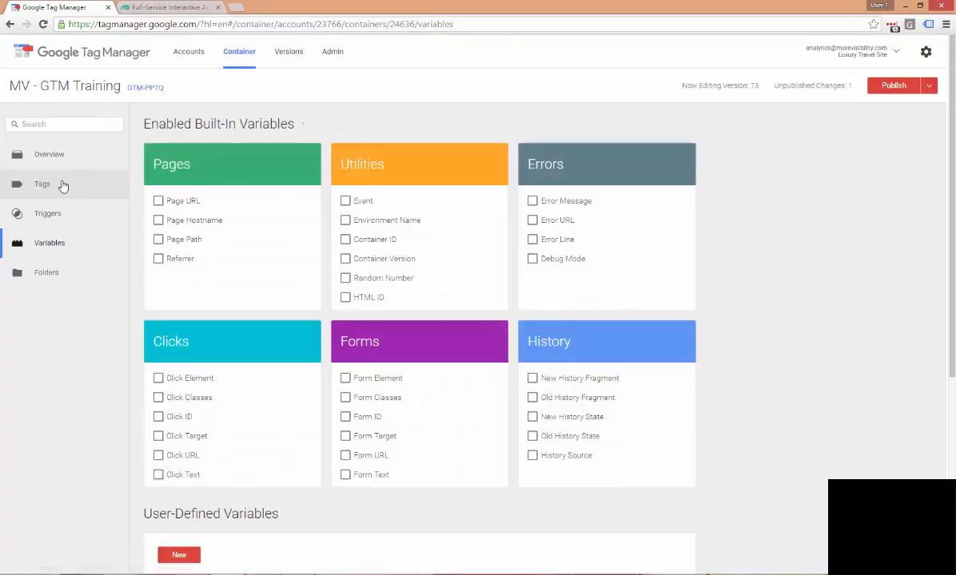
Edit the GA - PageView tag and expand More settings to reach Fields to Set
{"action": "left_click", "coordinate": [42, 183]}
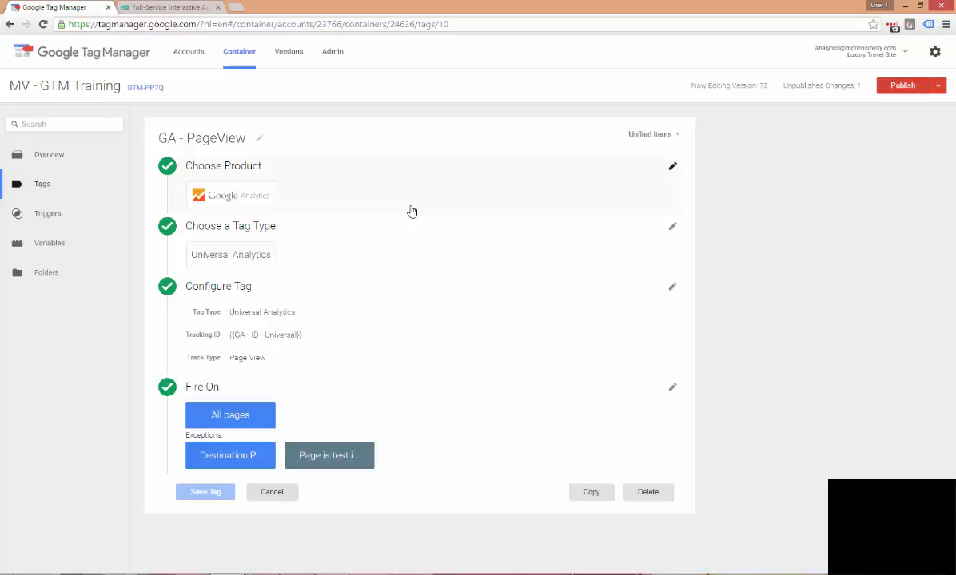
{"action": "mouse_move", "coordinate": [385, 310]}
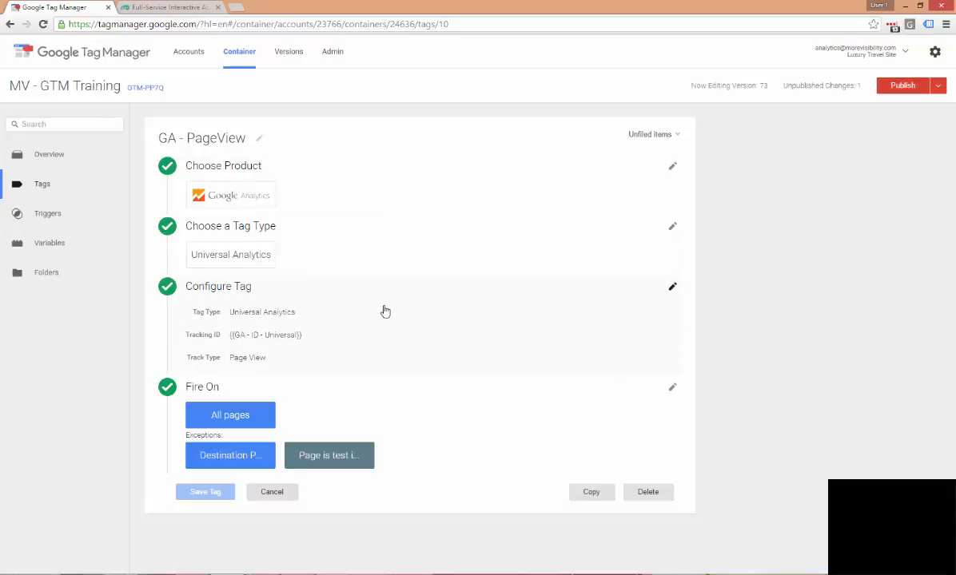
{"action": "left_click", "coordinate": [671, 286]}
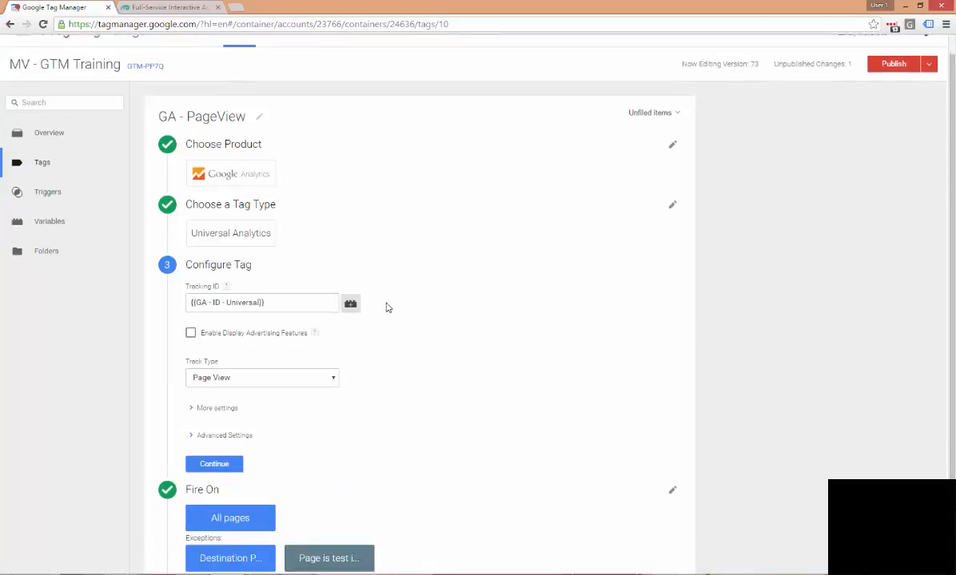
{"action": "scroll", "scroll_direction": "down", "scroll_amount": 3}
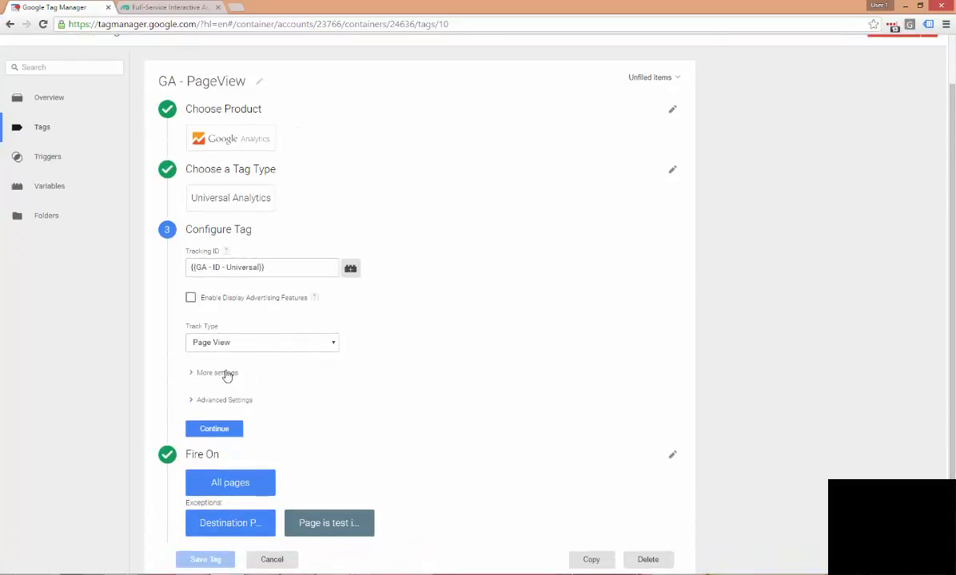
{"action": "left_click", "coordinate": [217, 374]}
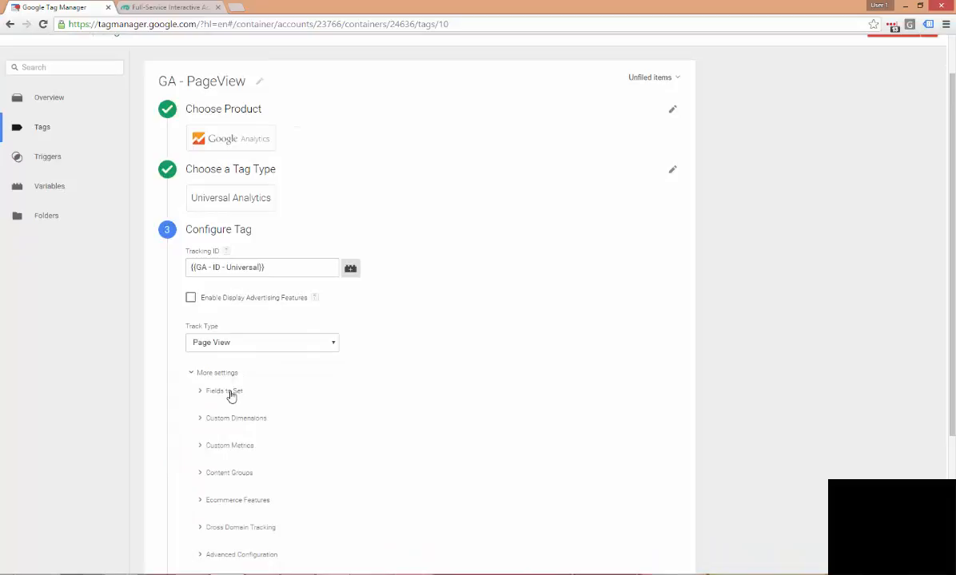
{"action": "left_click", "coordinate": [223, 389]}
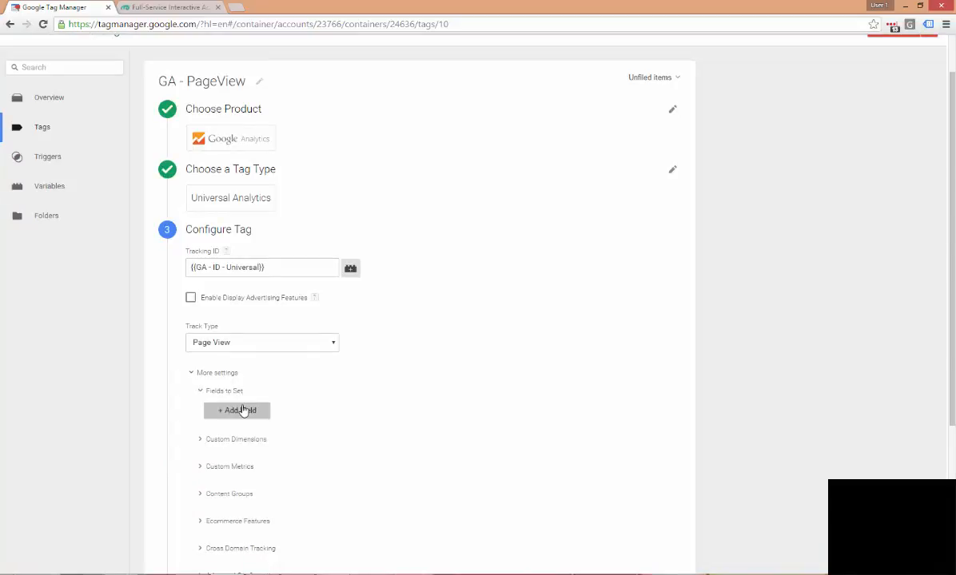
{"action": "left_click", "coordinate": [237, 411]}
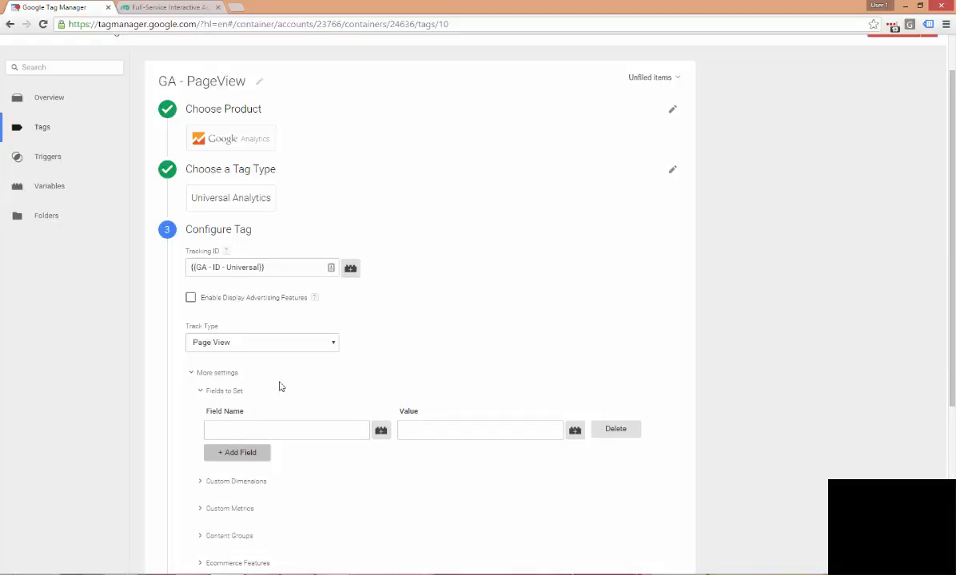
Add fields allowLinker = True and cookieDomain = Auto
{"action": "left_click", "coordinate": [284, 430]}
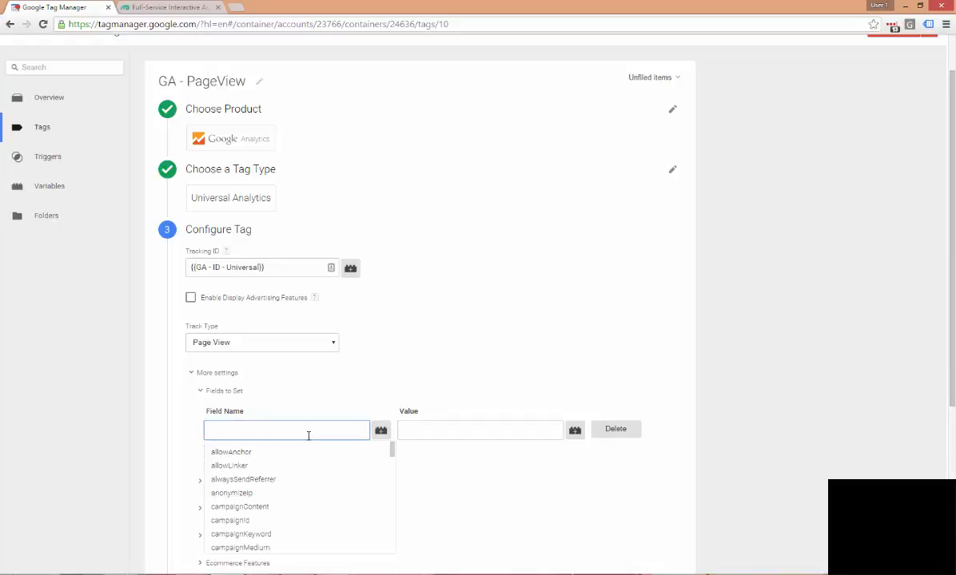
{"action": "type", "text": "allow"}
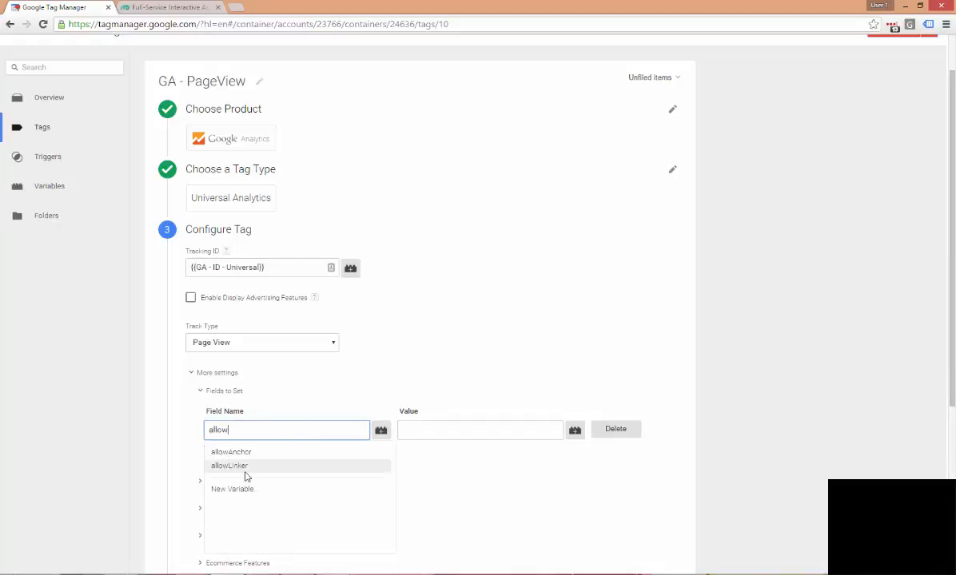
{"action": "left_click", "coordinate": [231, 466]}
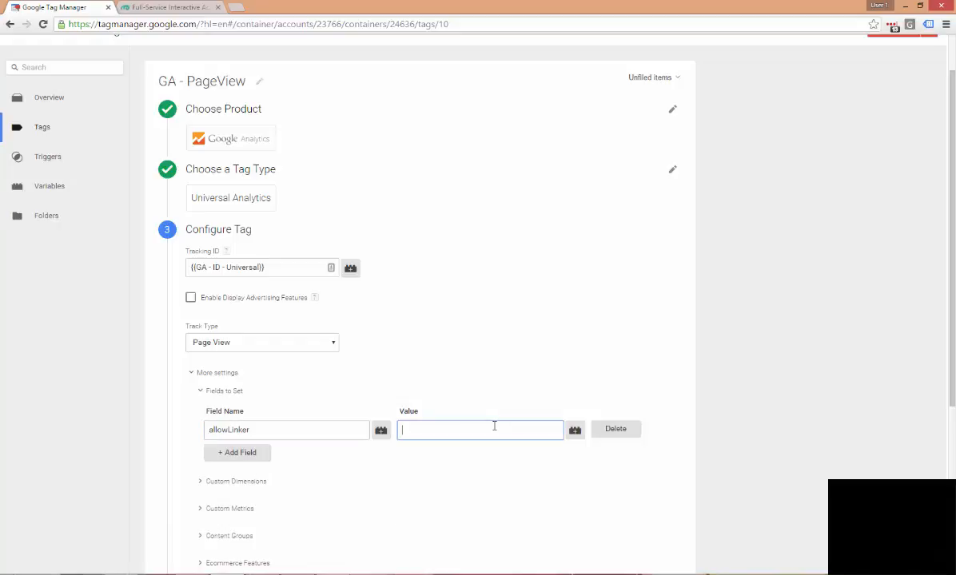
{"action": "type", "text": "True"}
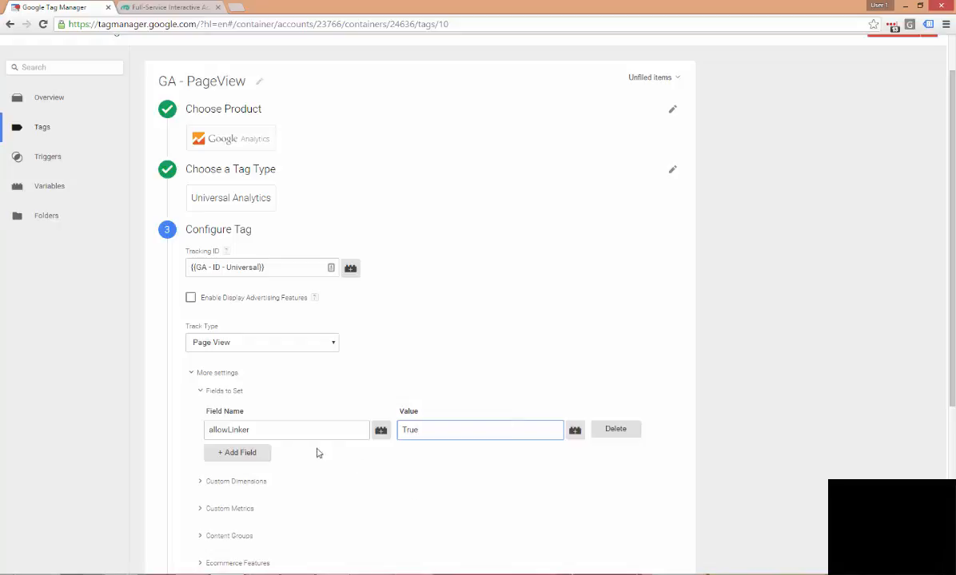
{"action": "left_click", "coordinate": [237, 453]}
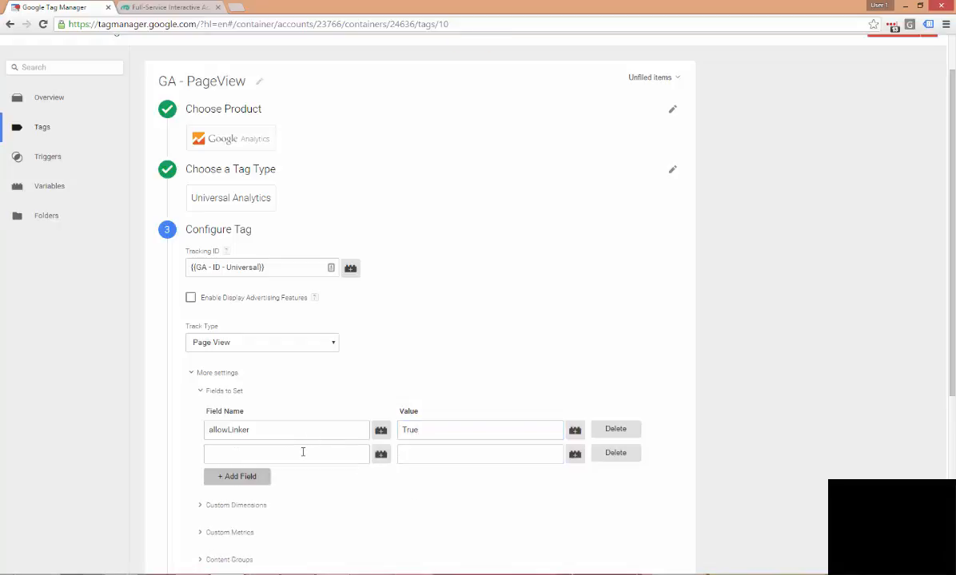
{"action": "type", "text": "coo"}
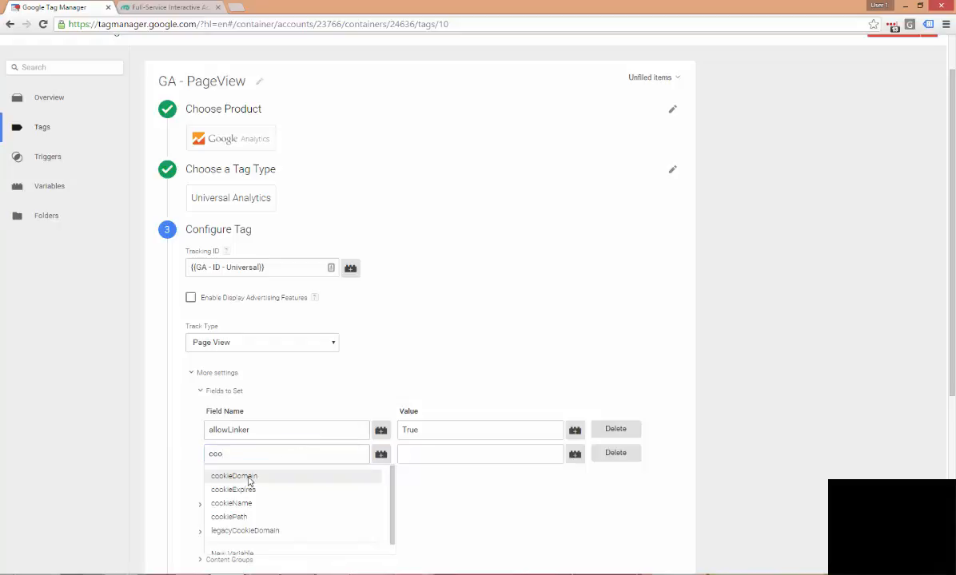
{"action": "left_click", "coordinate": [230, 476]}
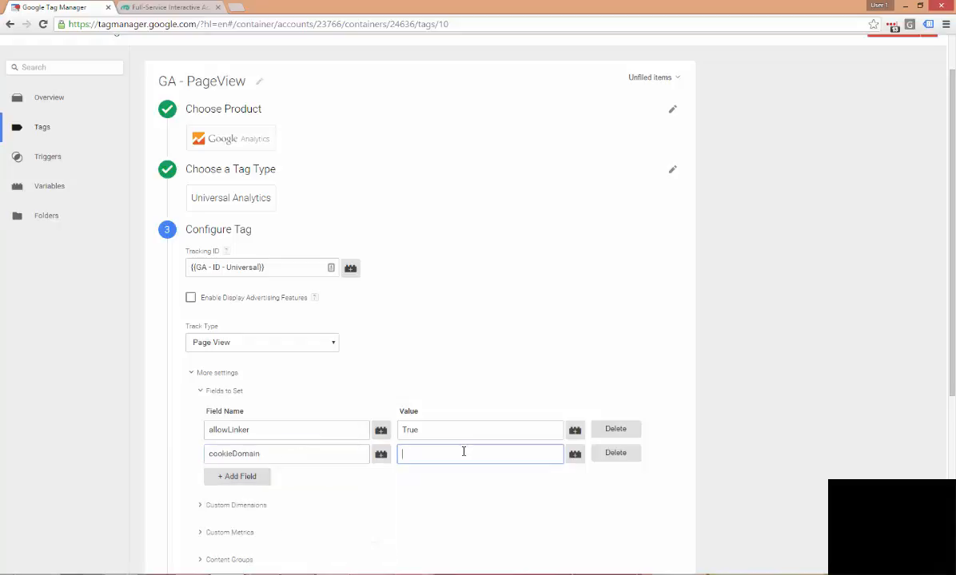
{"action": "type", "text": "Auto"}
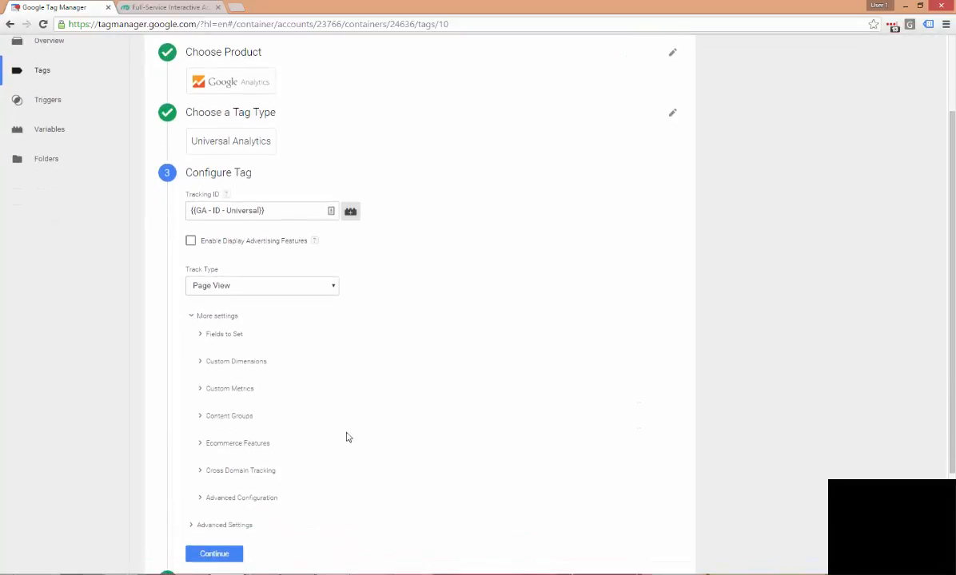
{"action": "mouse_move", "coordinate": [246, 473]}
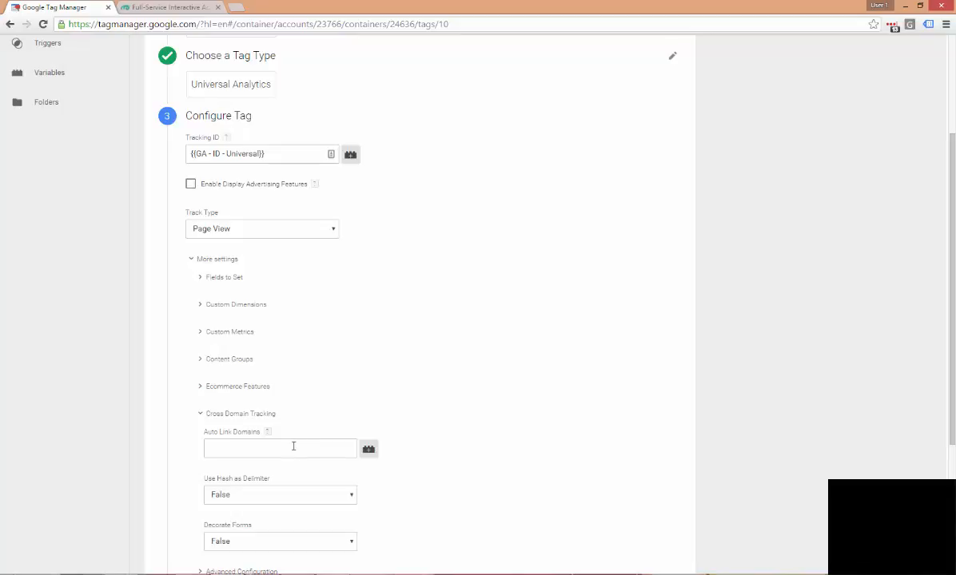
Set Auto Link Domains to the {{gaCrossDomain}} variable
{"action": "left_click", "coordinate": [280, 447]}
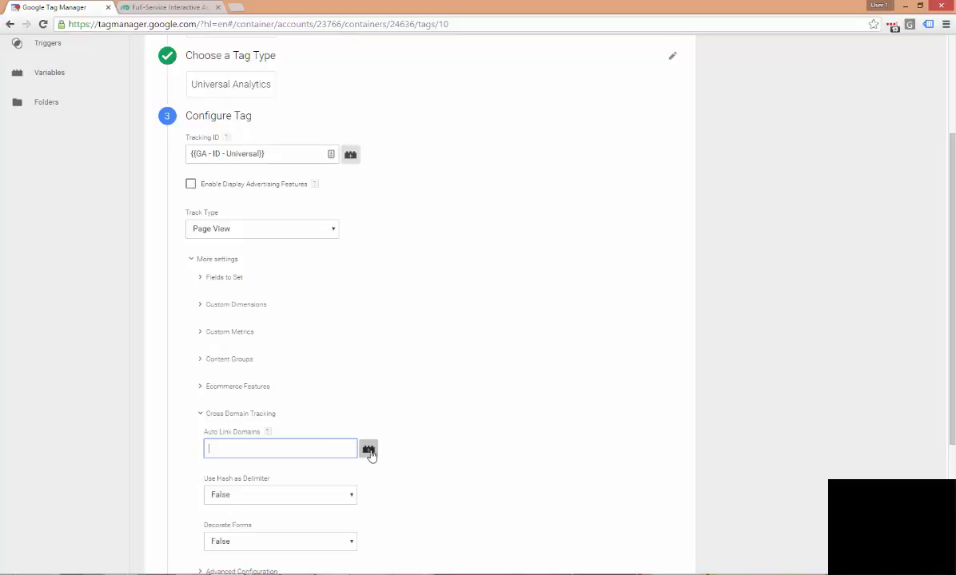
{"action": "type", "text": "{{"}
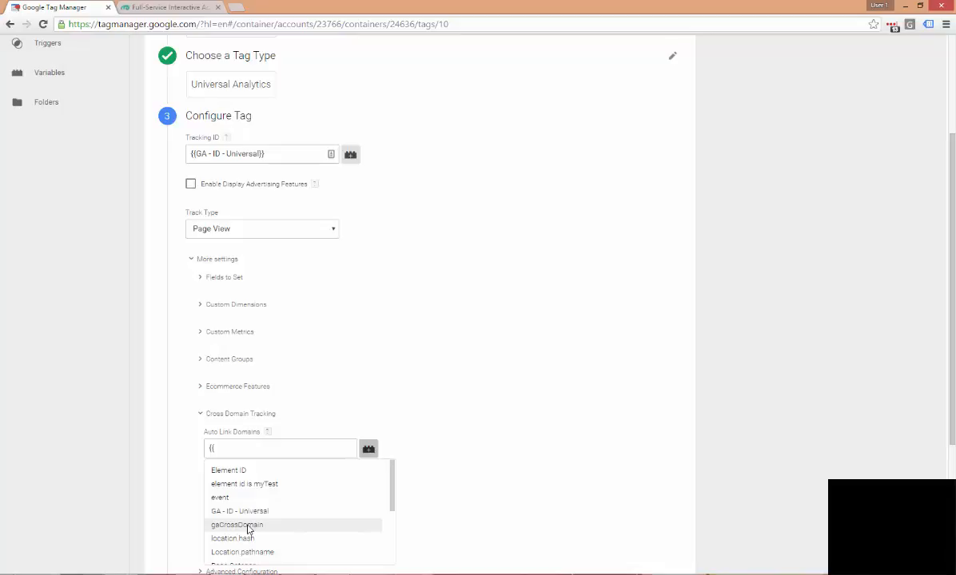
{"action": "left_click", "coordinate": [234, 525]}
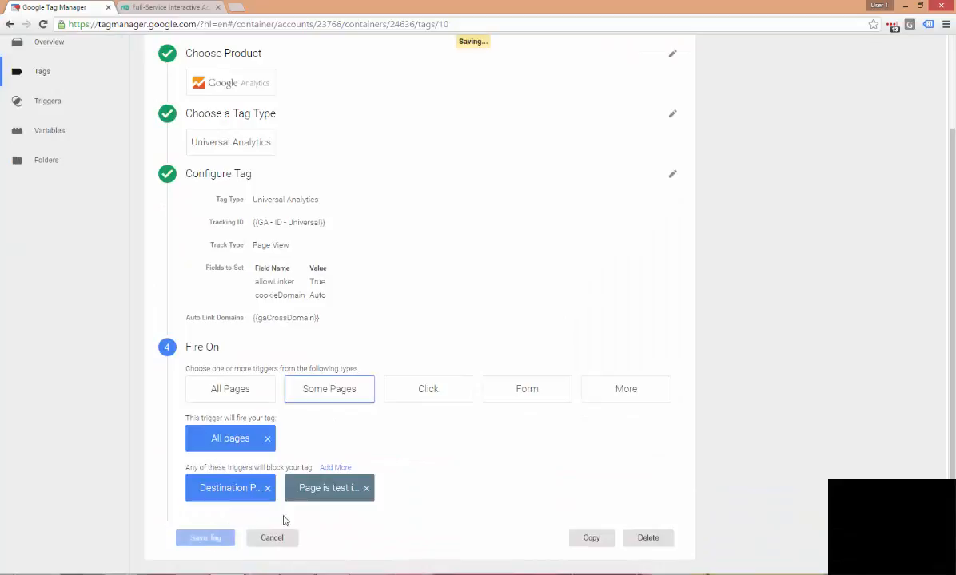
Save the GA - PageView tag and preview container version 73
{"action": "left_click", "coordinate": [205, 537]}
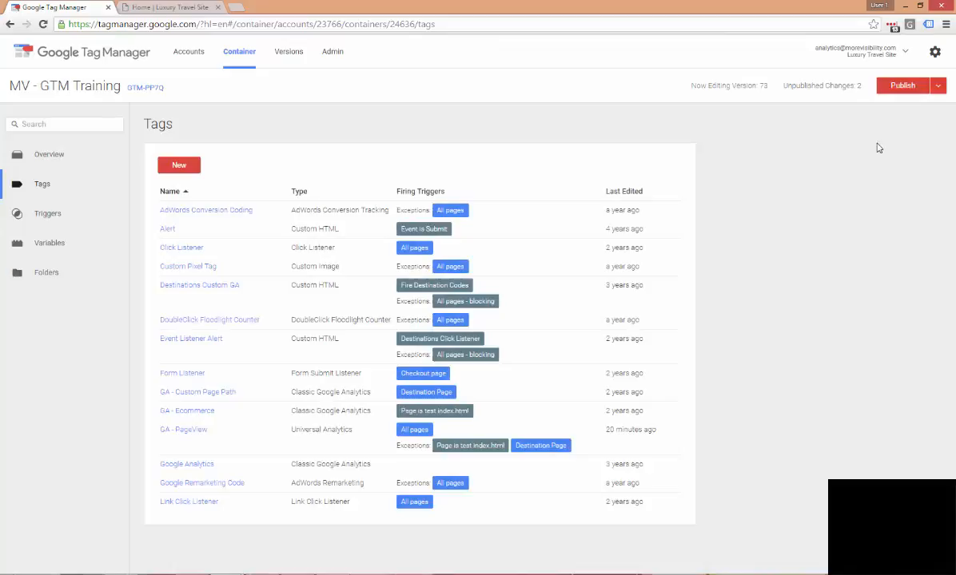
{"action": "left_click", "coordinate": [940, 86]}
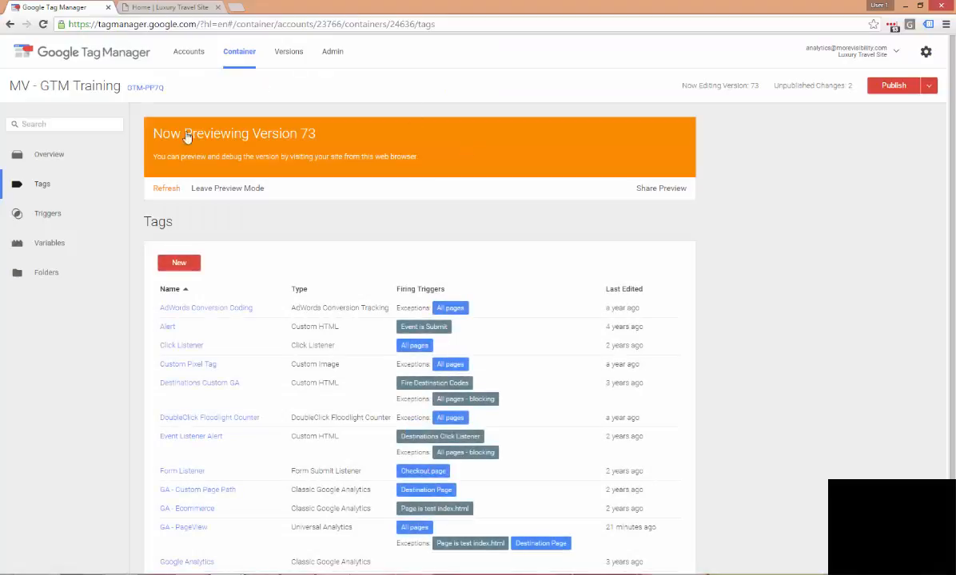
On the Luxury Travel Site, start a Tag Assistant recording and check GA - PageView fired in the debug panel
{"action": "left_click", "coordinate": [168, 7]}
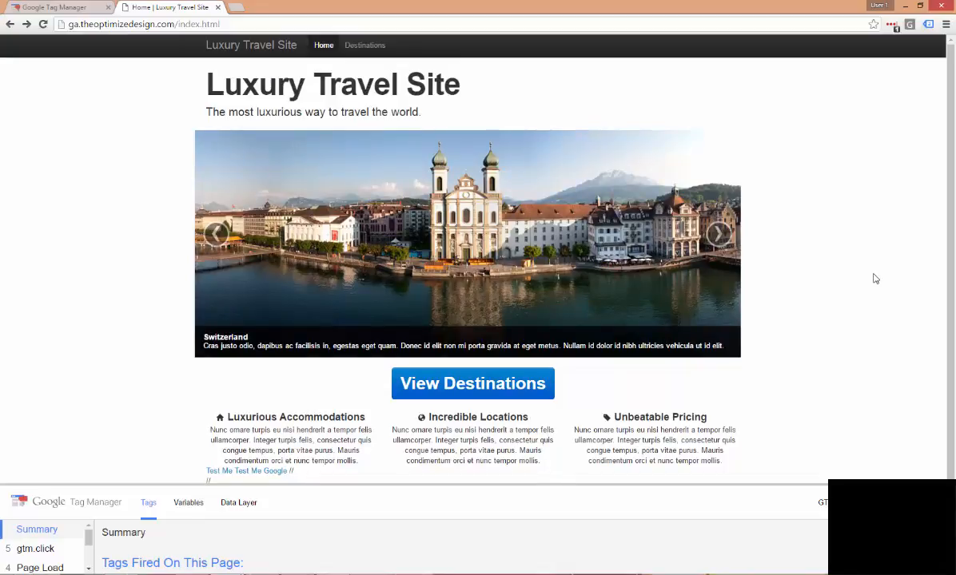
{"action": "mouse_move", "coordinate": [773, 253]}
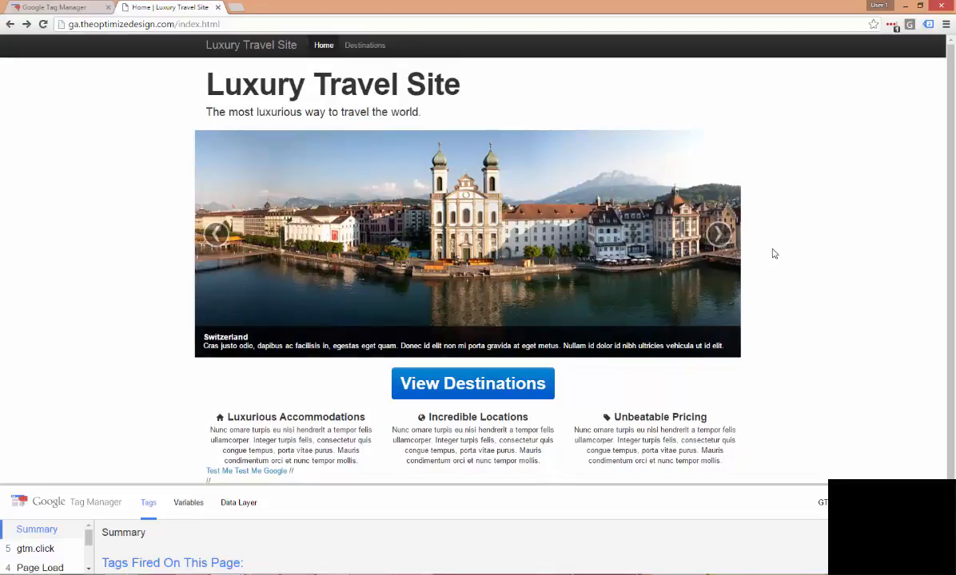
{"action": "mouse_move", "coordinate": [820, 152]}
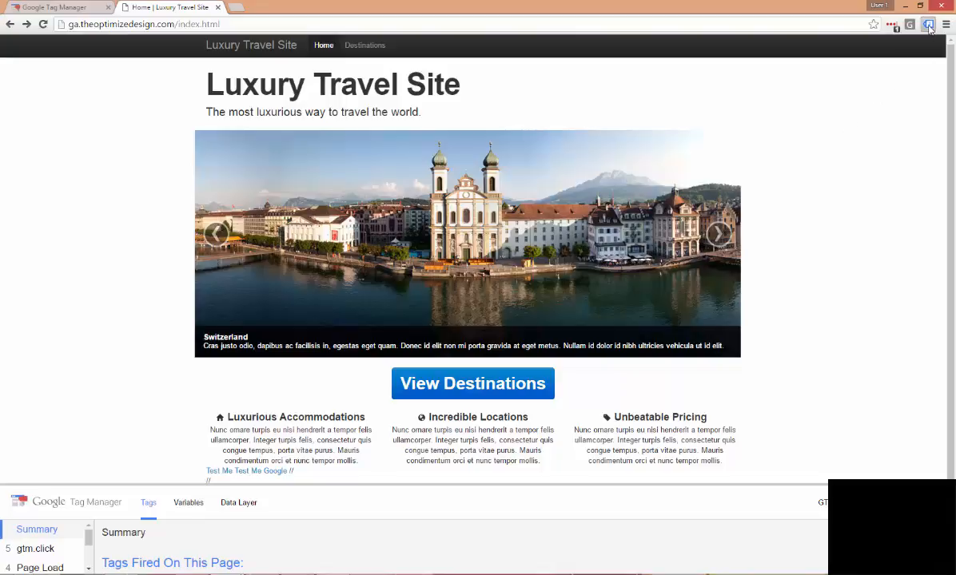
{"action": "left_click", "coordinate": [927, 24]}
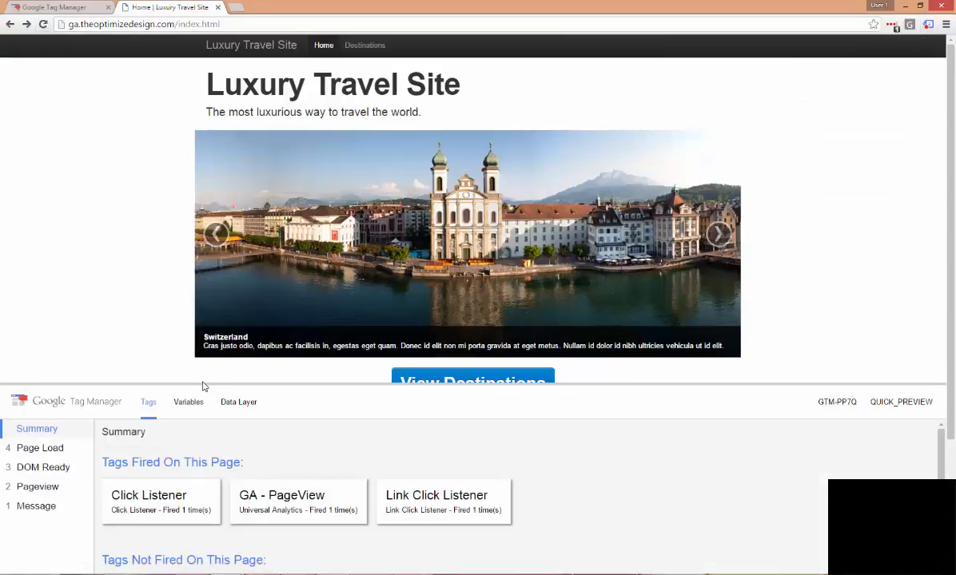
{"action": "scroll", "scroll_direction": "down", "scroll_amount": 3}
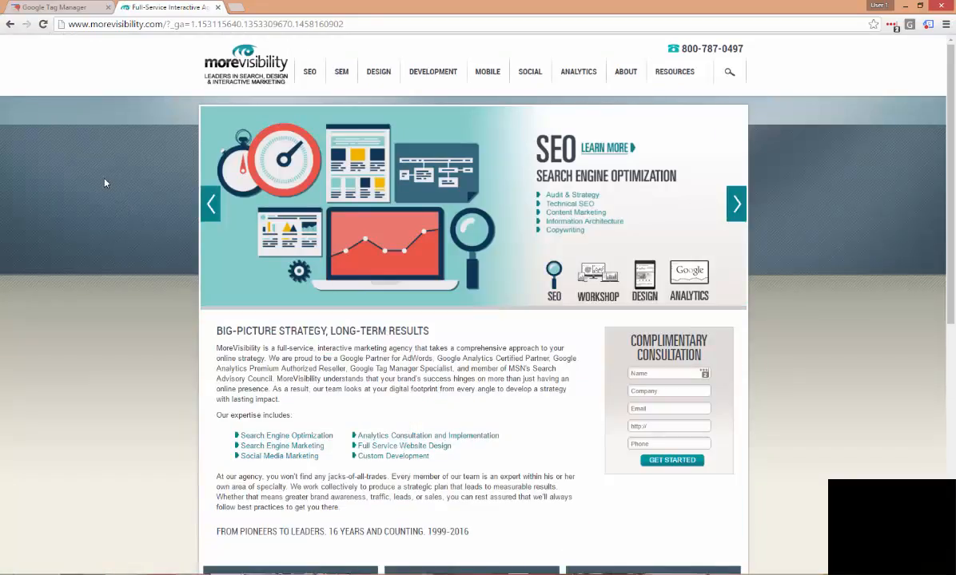
{"action": "mouse_move", "coordinate": [112, 195]}
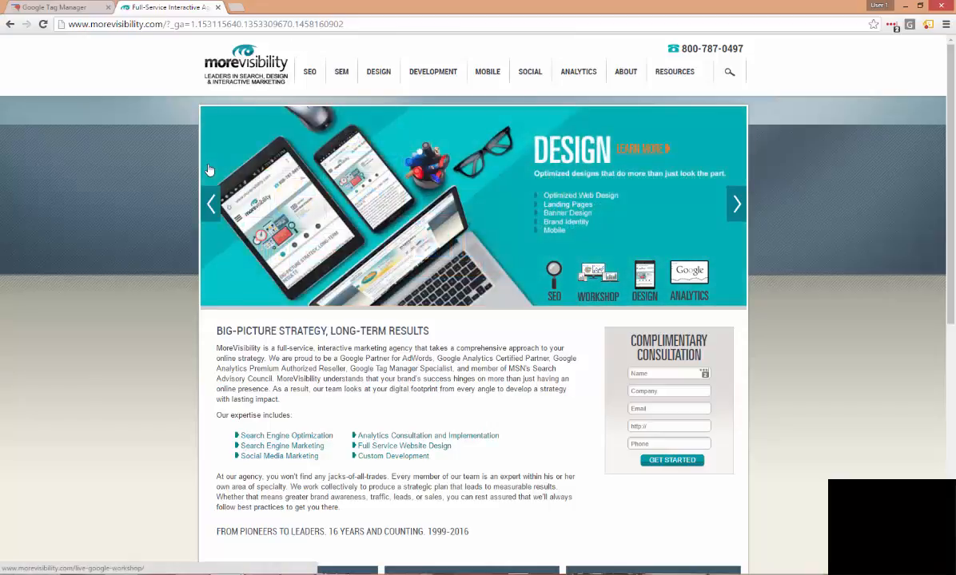
{"action": "mouse_move", "coordinate": [665, 199]}
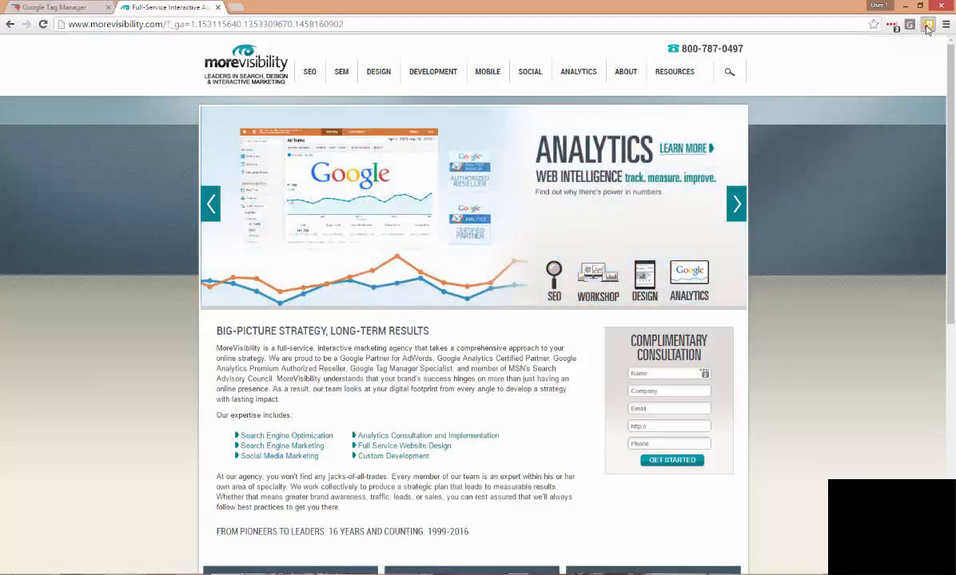
View the Tag Assistant recording summary on the MoreVisibility homepage
{"action": "left_click", "coordinate": [927, 25]}
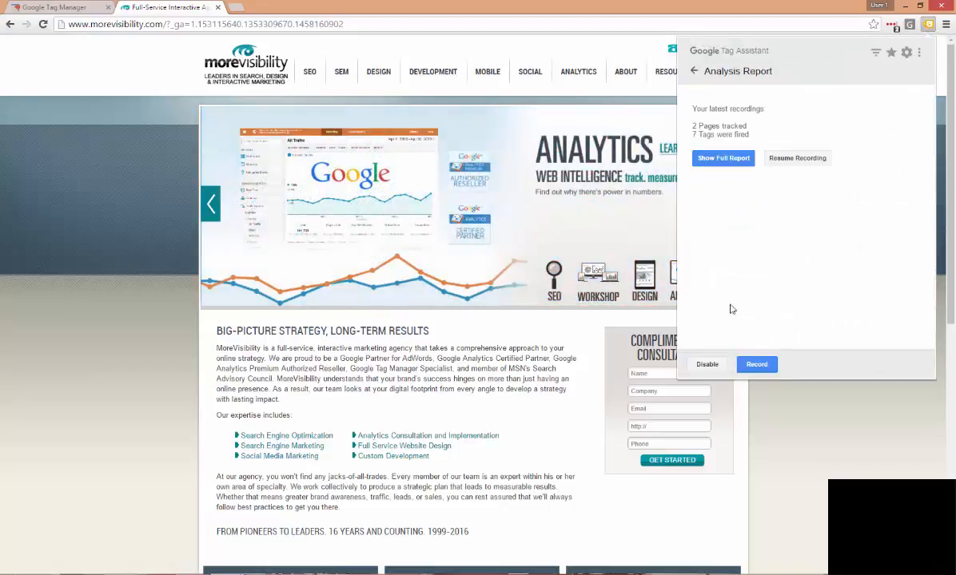
Review the recording's Google Analytics report showing two sessions, scrolling to the Flow section
{"action": "left_click", "coordinate": [722, 158]}
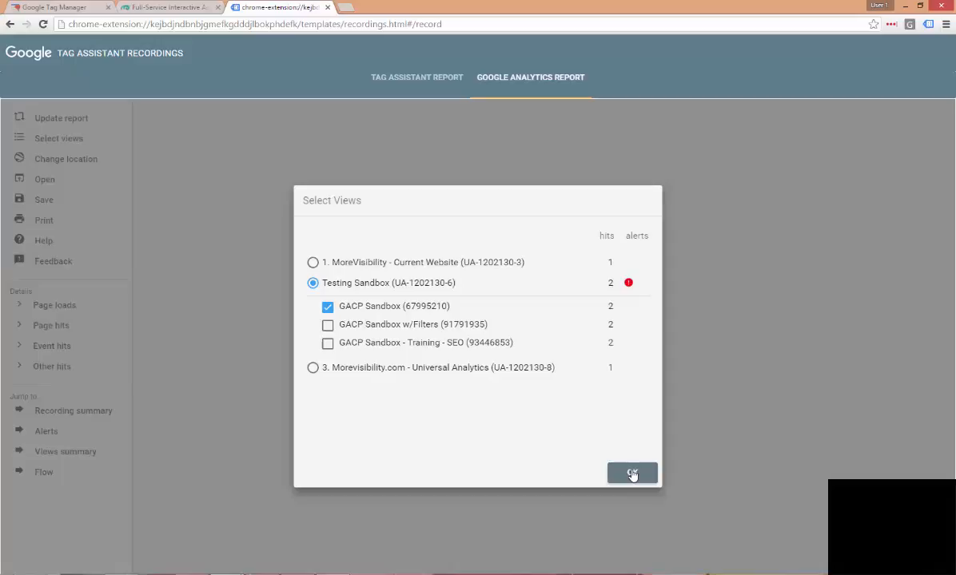
{"action": "left_click", "coordinate": [631, 473]}
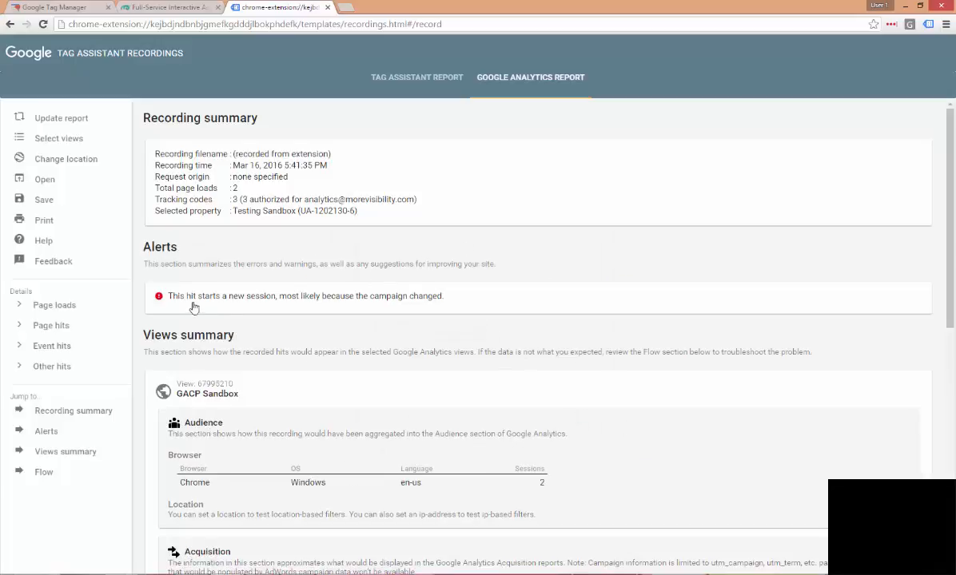
{"action": "mouse_move", "coordinate": [335, 307]}
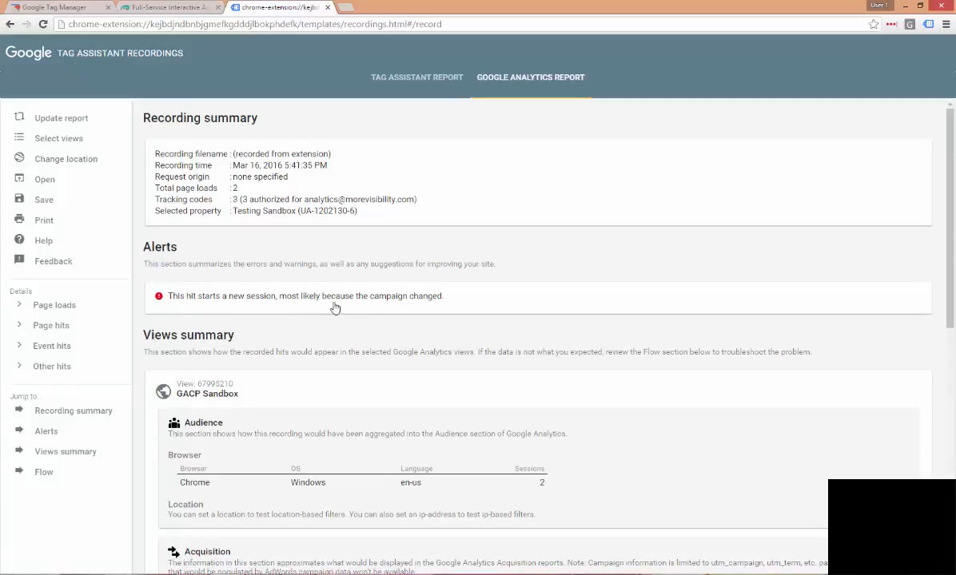
{"action": "mouse_move", "coordinate": [449, 310]}
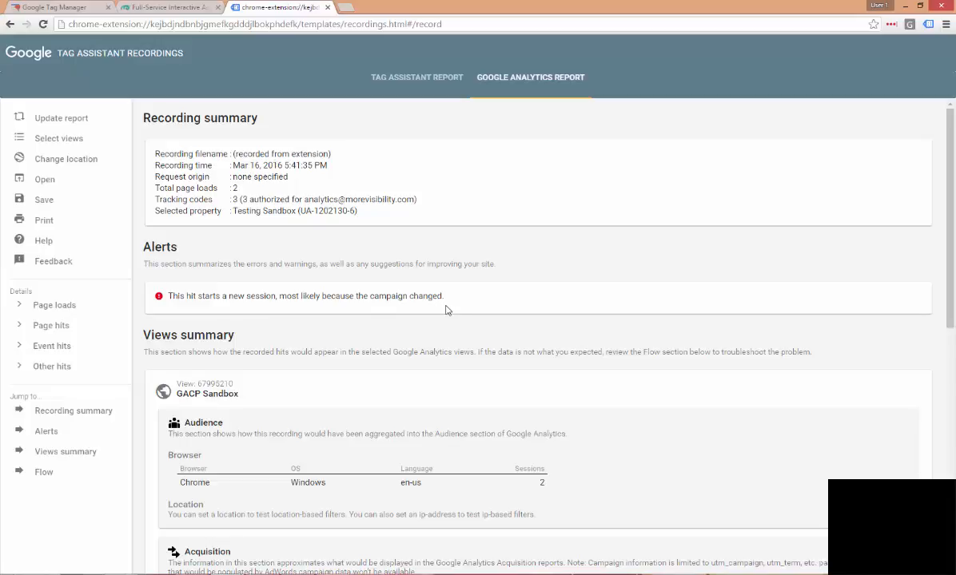
{"action": "scroll", "scroll_direction": "down", "scroll_amount": 3}
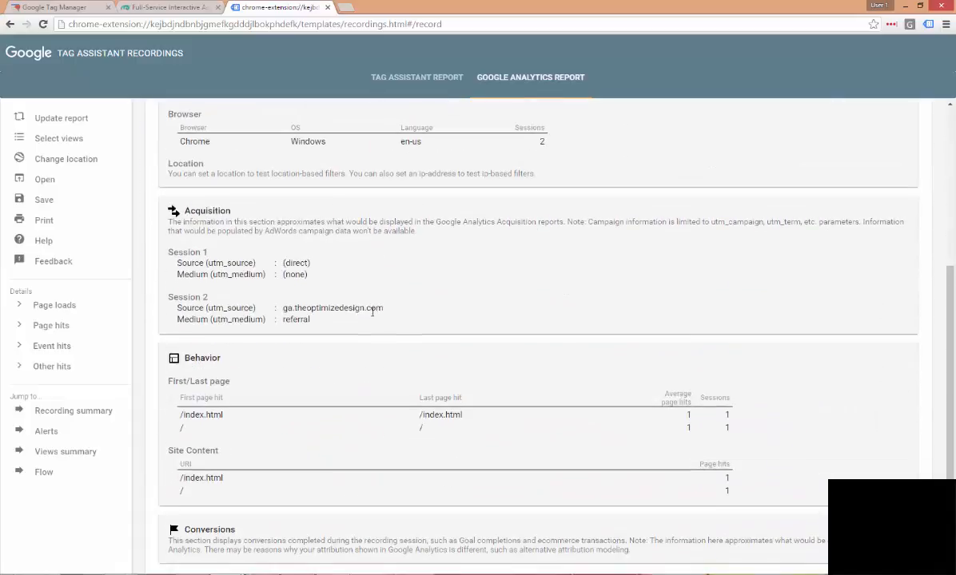
{"action": "scroll", "scroll_direction": "down", "scroll_amount": 3}
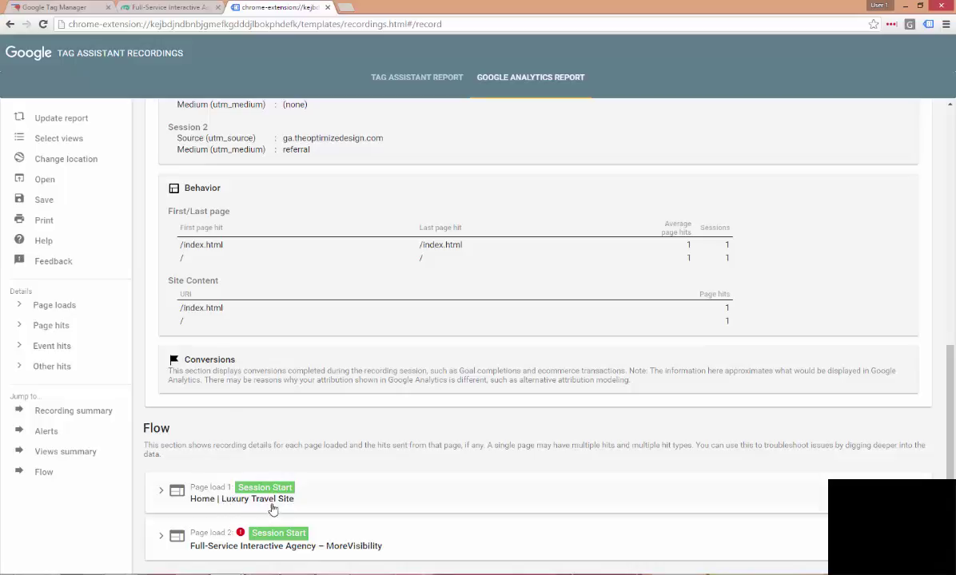
{"action": "mouse_move", "coordinate": [287, 502]}
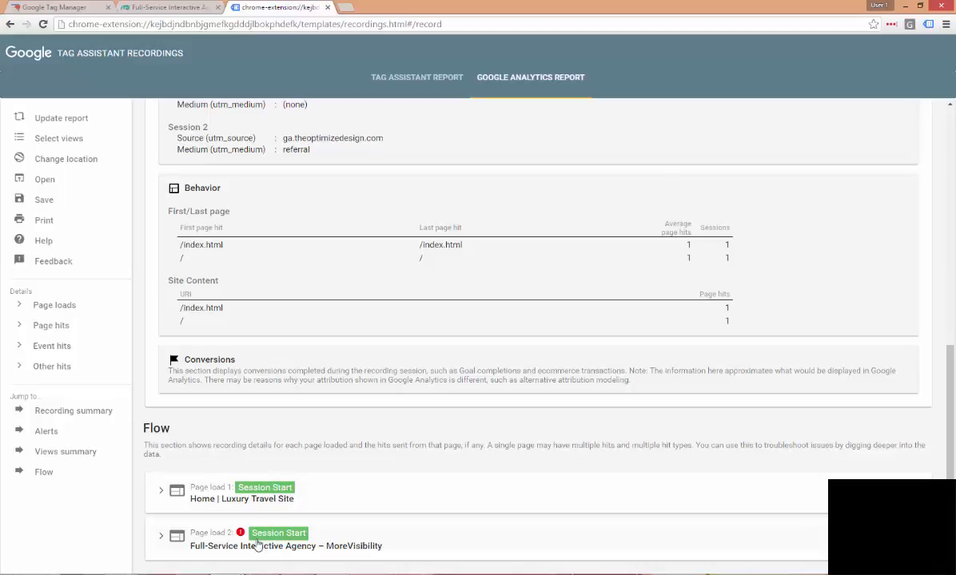
{"action": "mouse_move", "coordinate": [333, 556]}
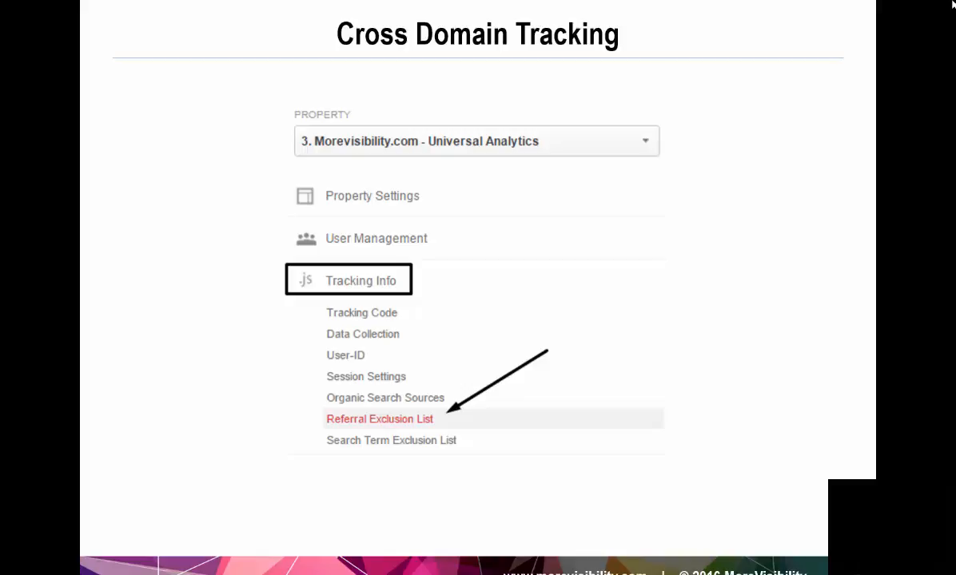
{"action": "mouse_move", "coordinate": [458, 130]}
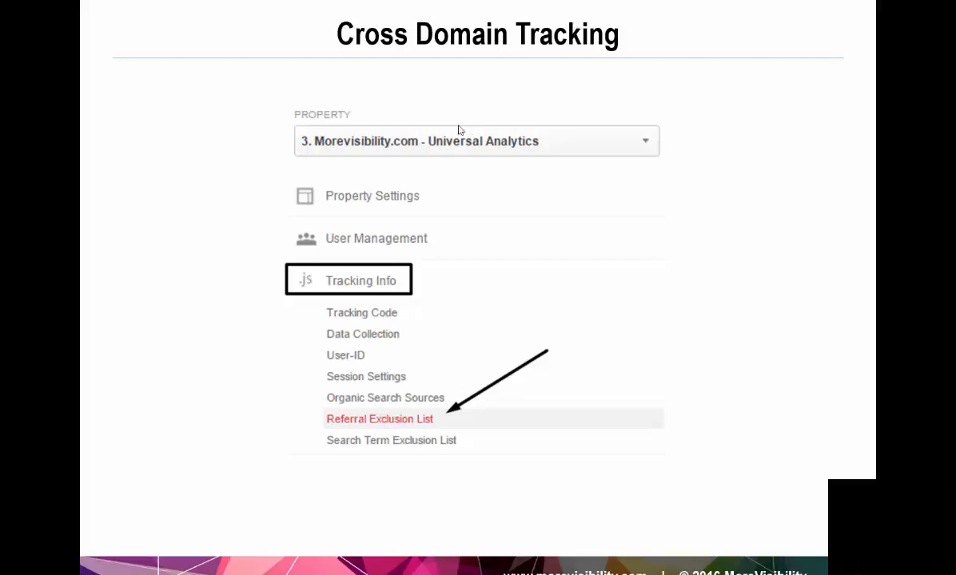
{"action": "mouse_move", "coordinate": [441, 380]}
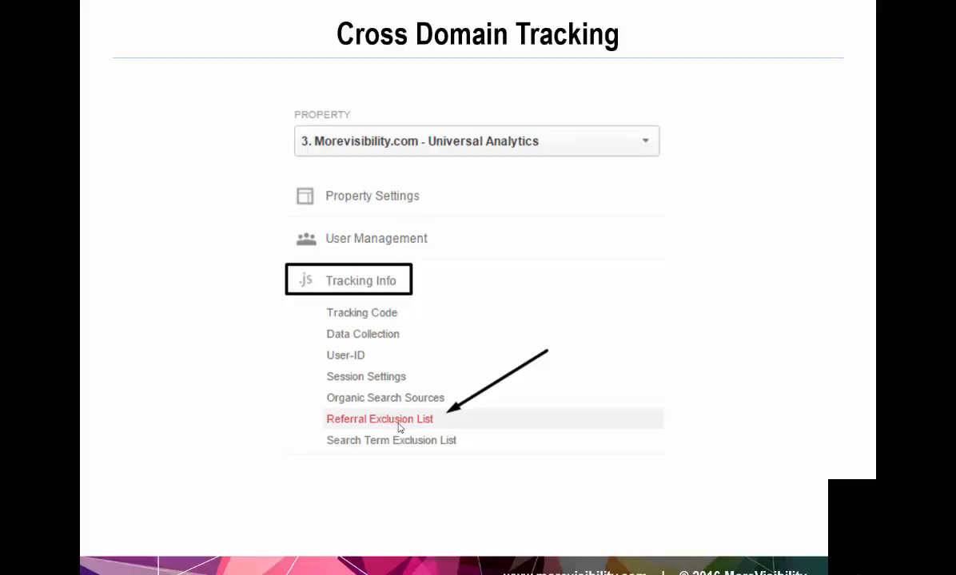
Advance the presentation to the Exclude domain form slide
{"action": "left_click", "coordinate": [380, 419]}
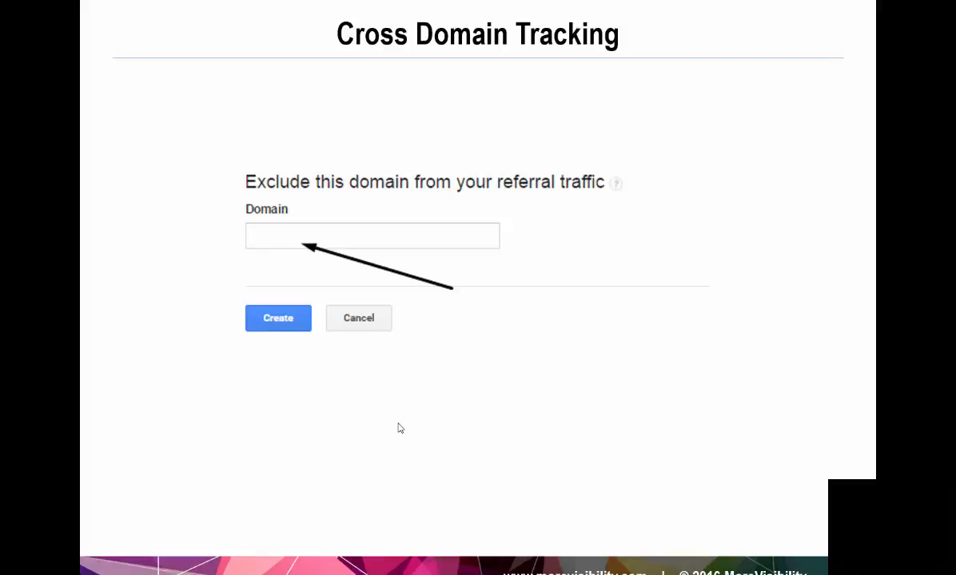
{"action": "mouse_move", "coordinate": [399, 425]}
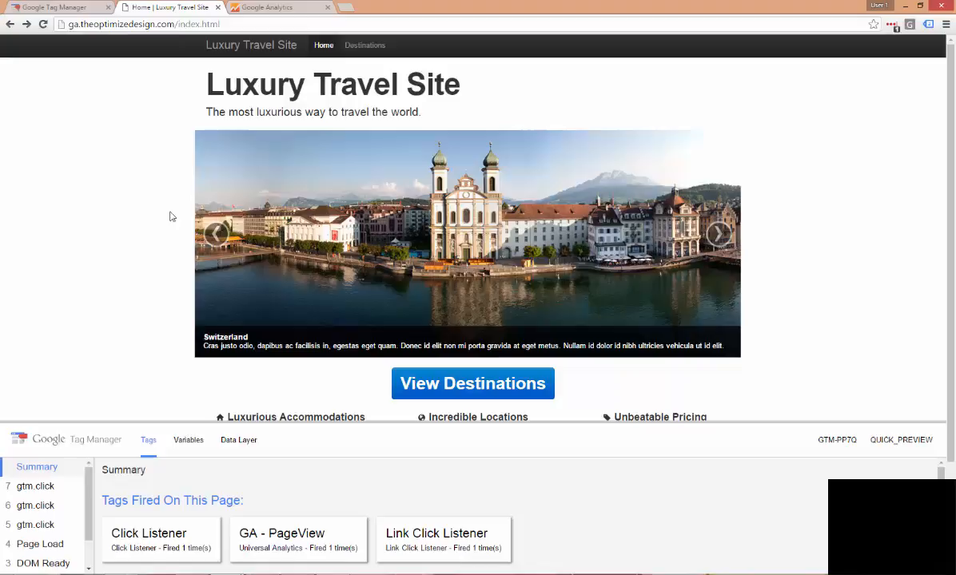
{"action": "mouse_move", "coordinate": [164, 91]}
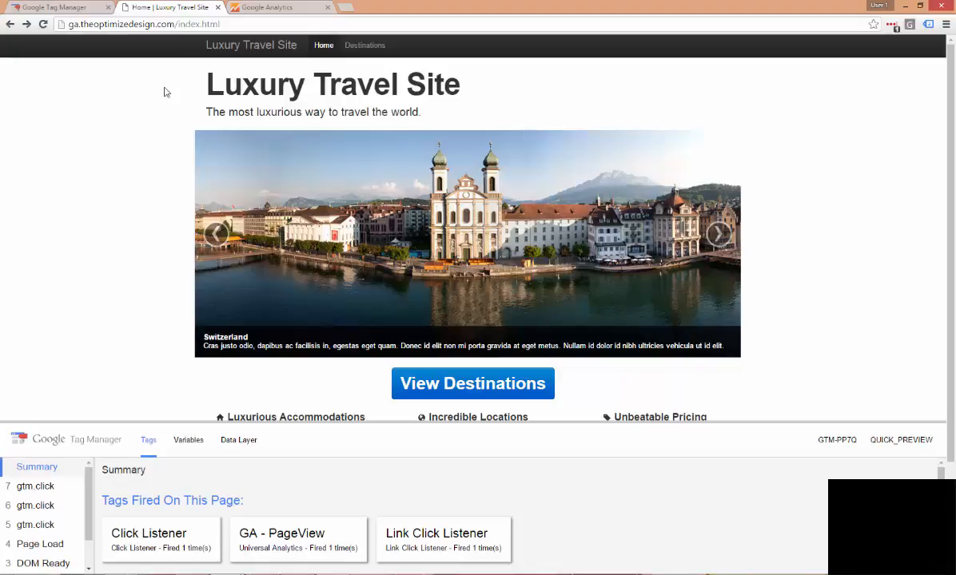
Start a fresh Tag Assistant recording and follow the Test Me link to MoreVisibility
{"action": "left_click", "coordinate": [909, 24]}
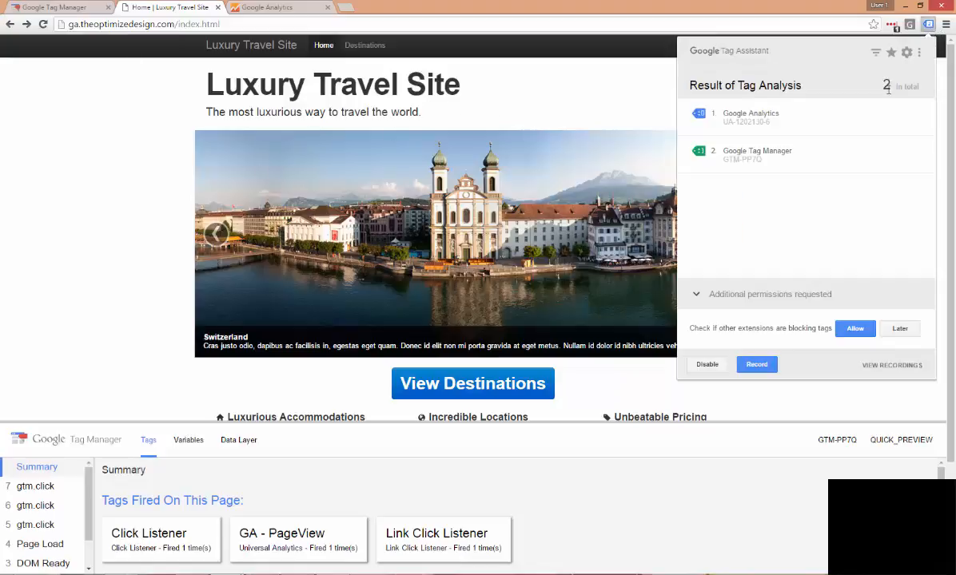
{"action": "left_click", "coordinate": [758, 365]}
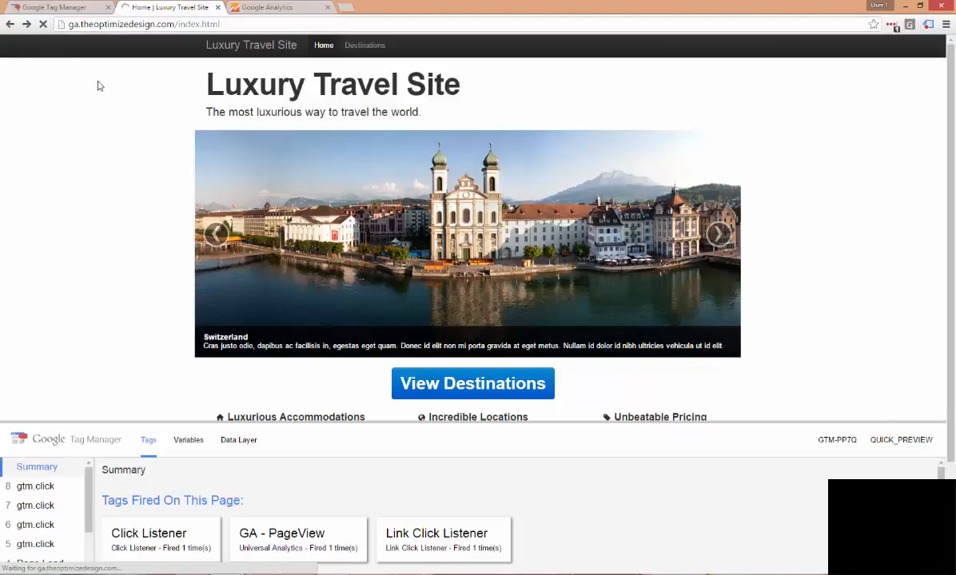
{"action": "scroll", "scroll_direction": "down", "scroll_amount": 3}
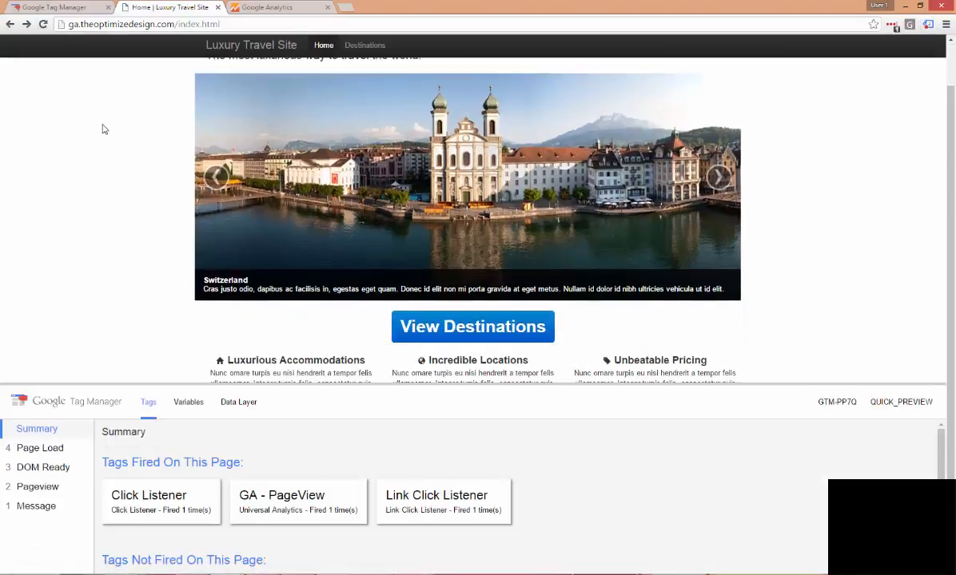
{"action": "scroll", "scroll_direction": "down", "scroll_amount": 3}
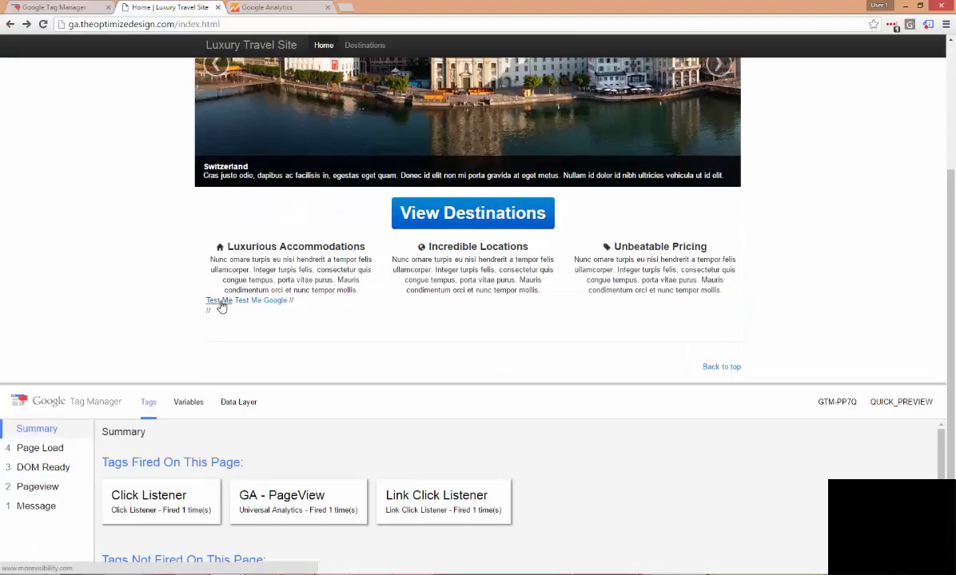
{"action": "left_click", "coordinate": [217, 300]}
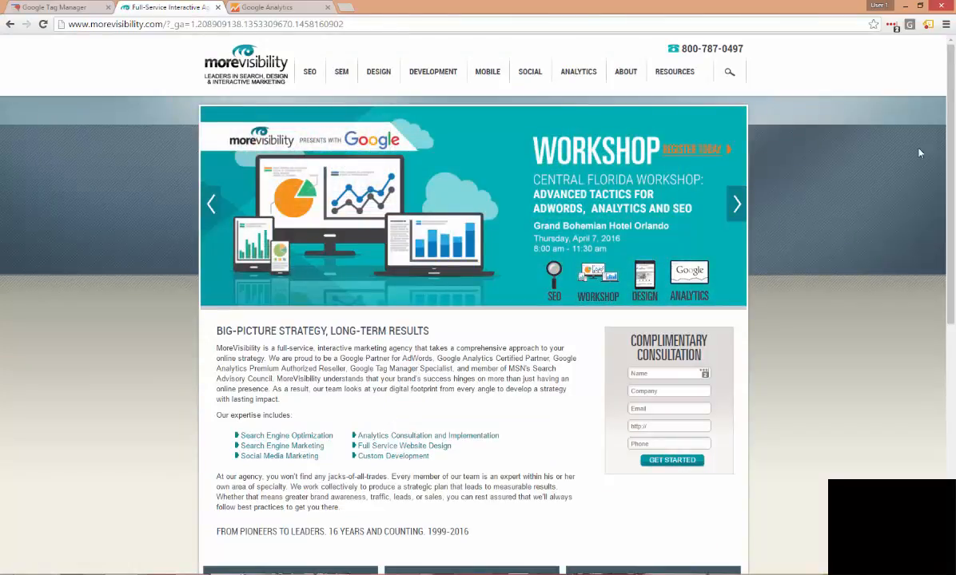
Stop recording, view the Google Analytics report for the GACP Sandbox view, and review the Flow section
{"action": "left_click", "coordinate": [923, 24]}
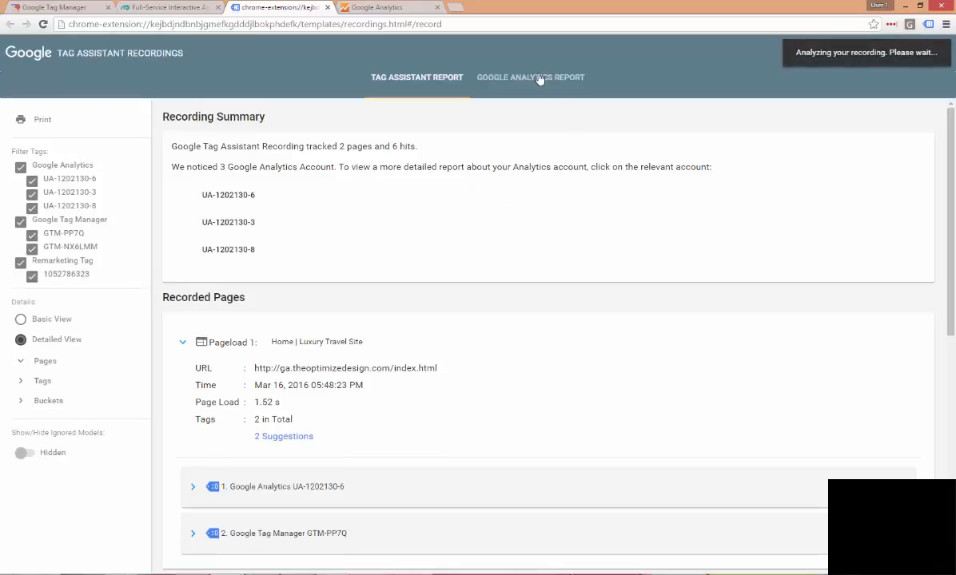
{"action": "left_click", "coordinate": [531, 77]}
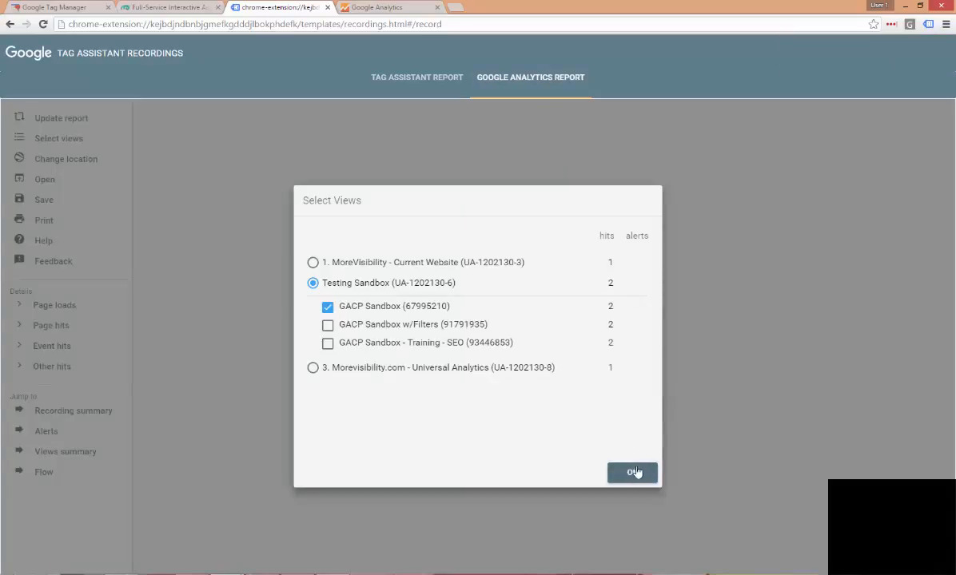
{"action": "left_click", "coordinate": [631, 473]}
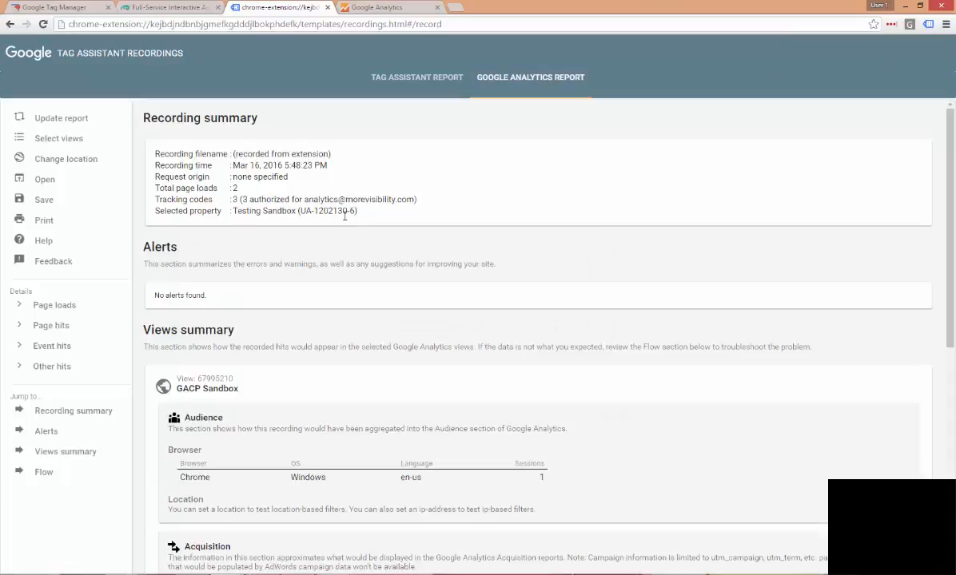
{"action": "scroll", "scroll_direction": "down", "scroll_amount": 3}
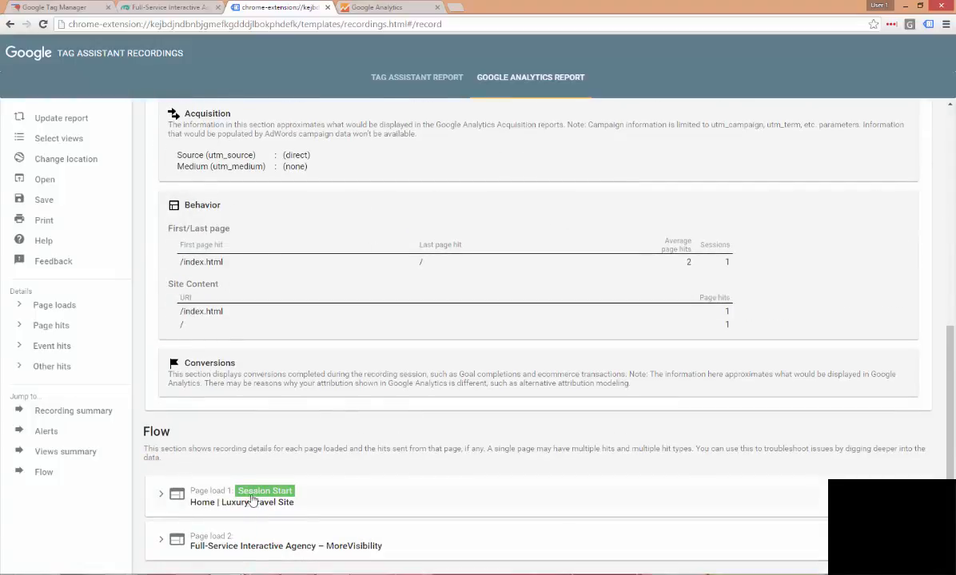
{"action": "mouse_move", "coordinate": [297, 511]}
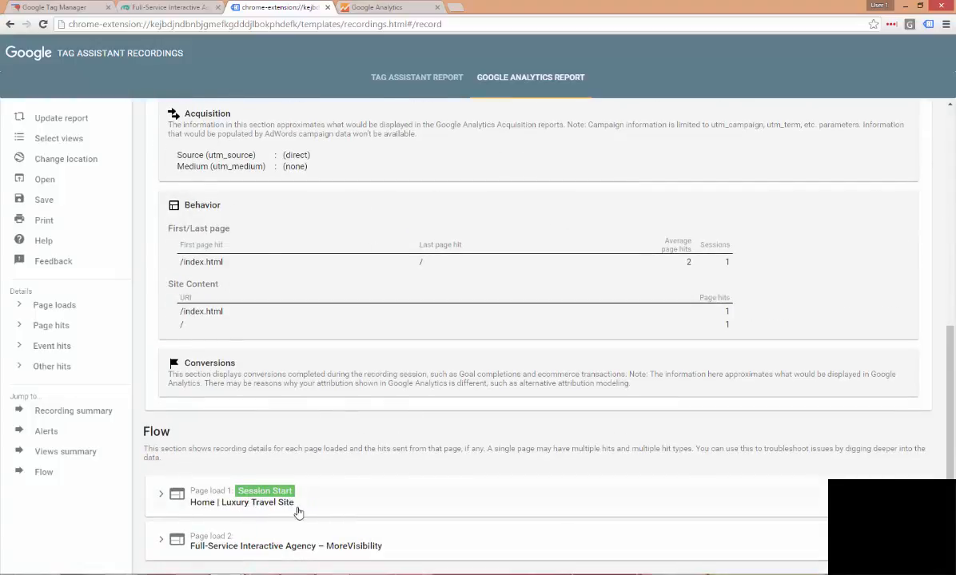
{"action": "mouse_move", "coordinate": [326, 553]}
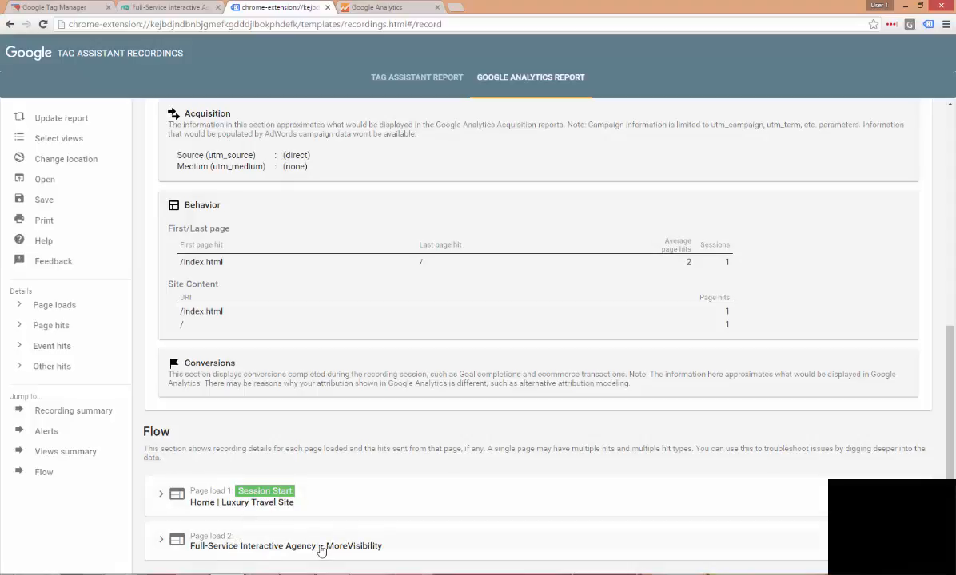